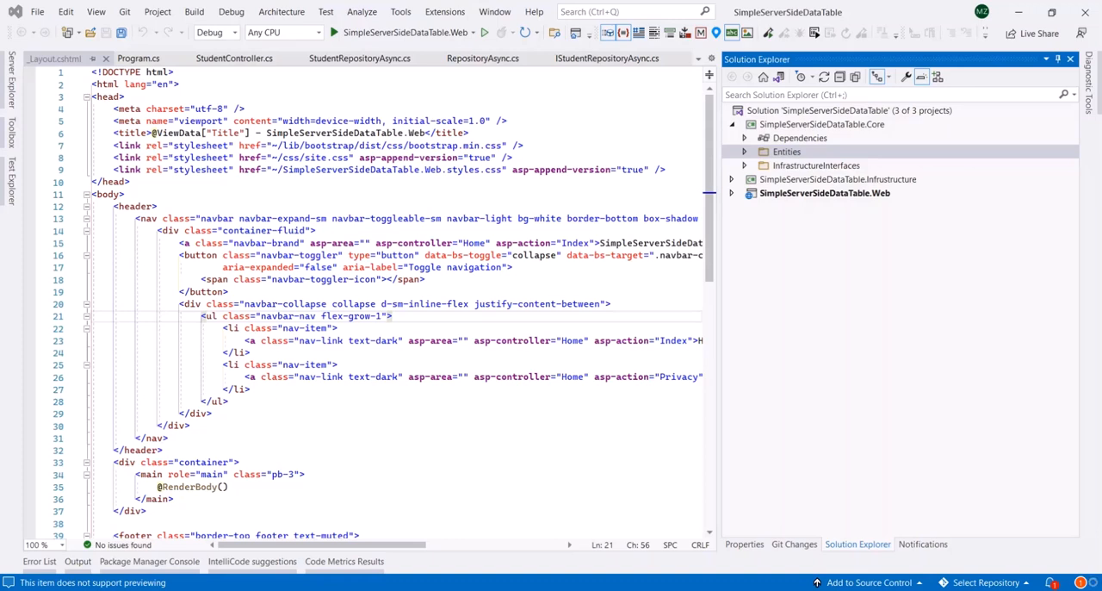
Add a new folder named Helpers to the SimpleServerSideDataTable.Core project
click(822, 124)
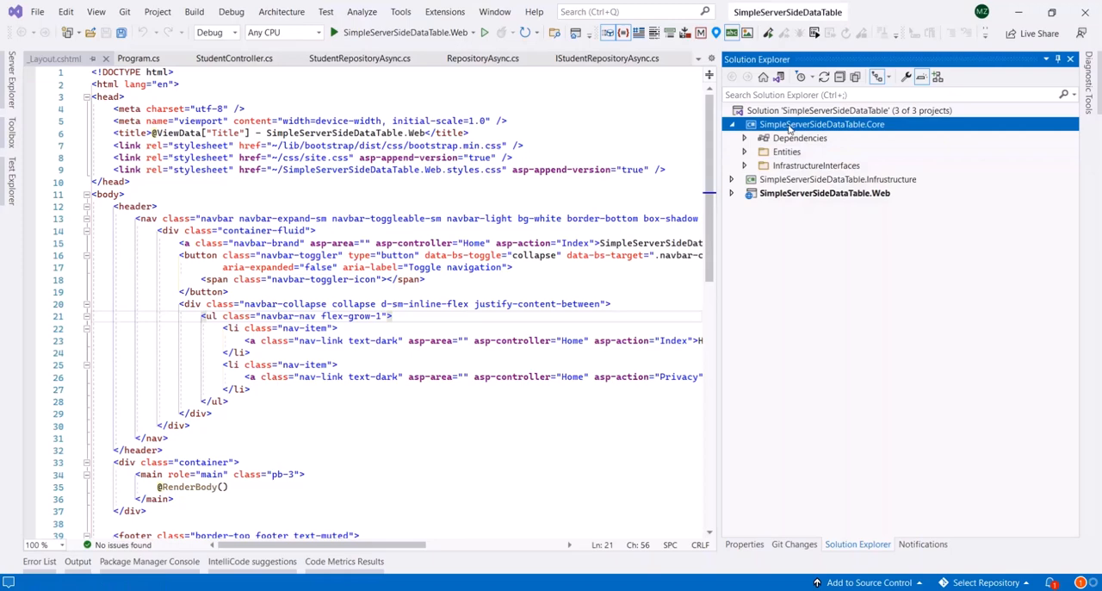
right_click(822, 124)
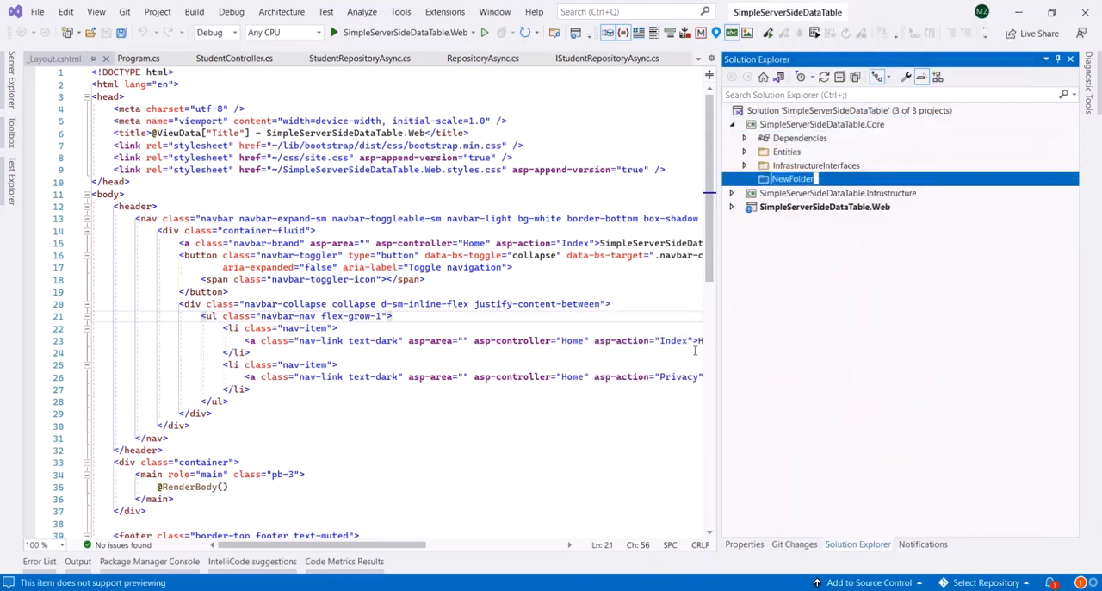
text(Helpers)
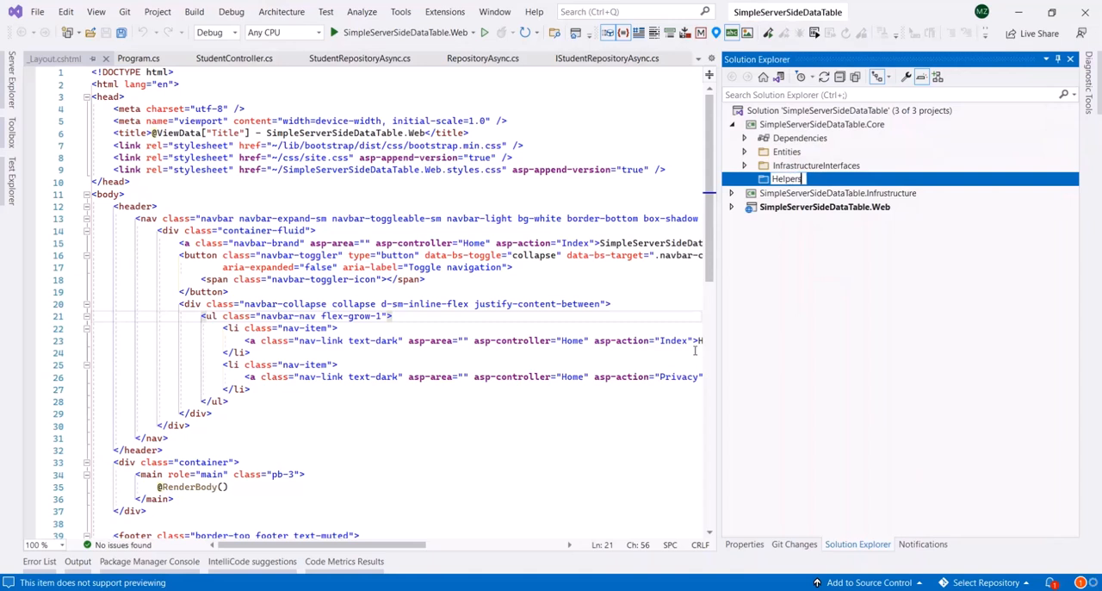
key(Return)
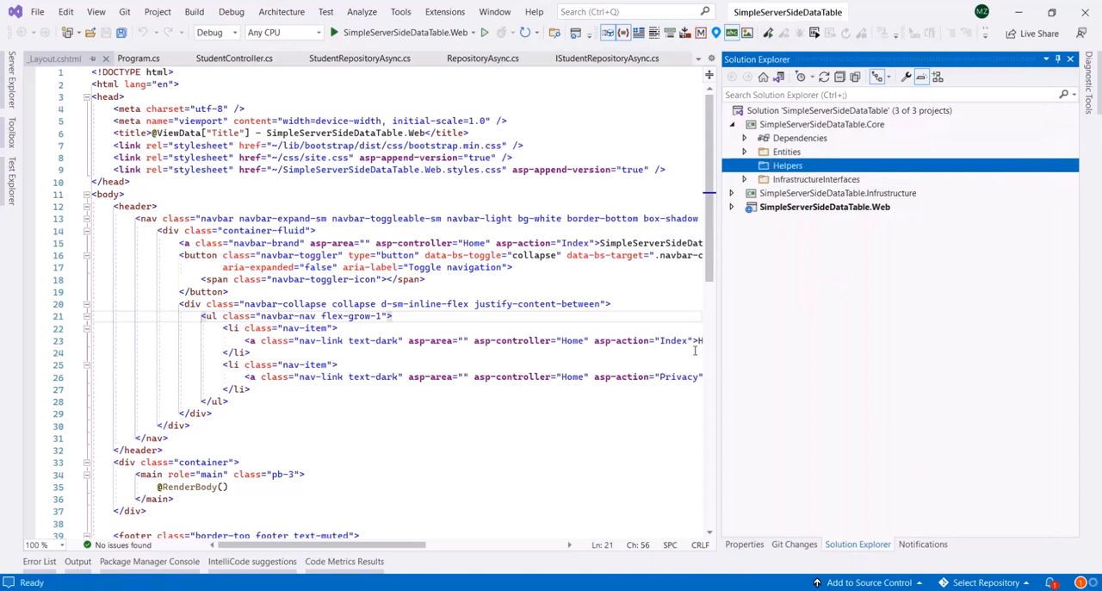
Create a public LinqDataRequest class file in the Helpers folder
right_click(787, 165)
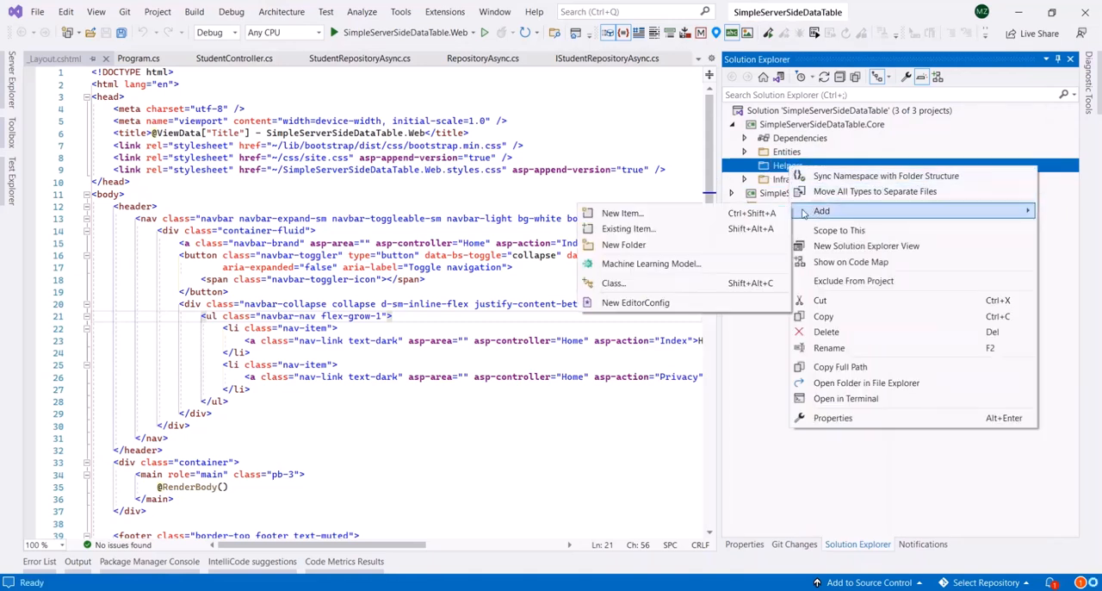
click(622, 214)
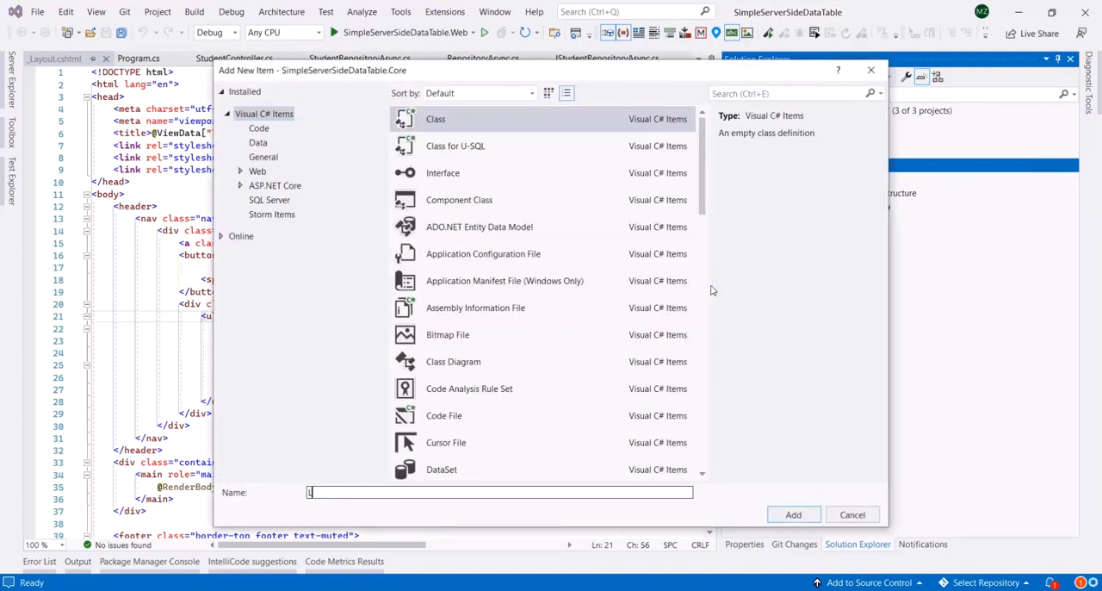
text(LinqData)
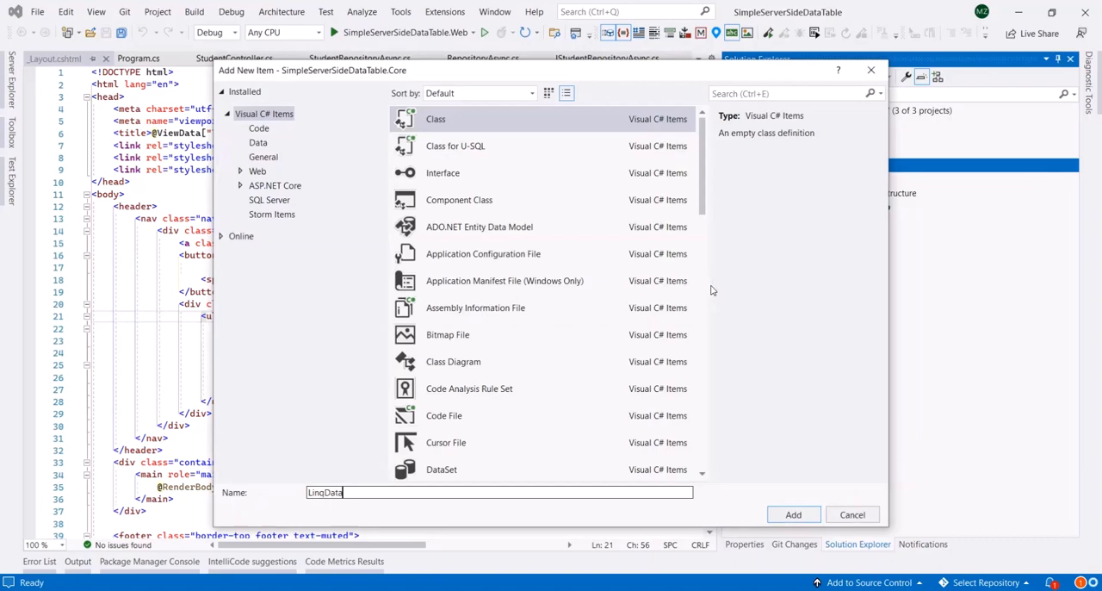
text(Req)
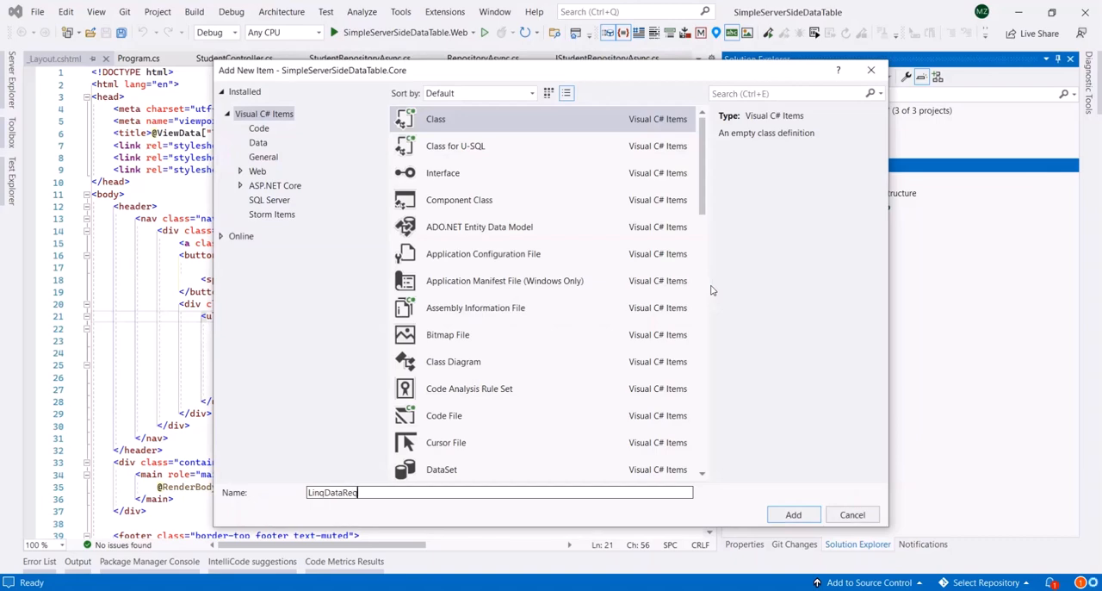
click(792, 513)
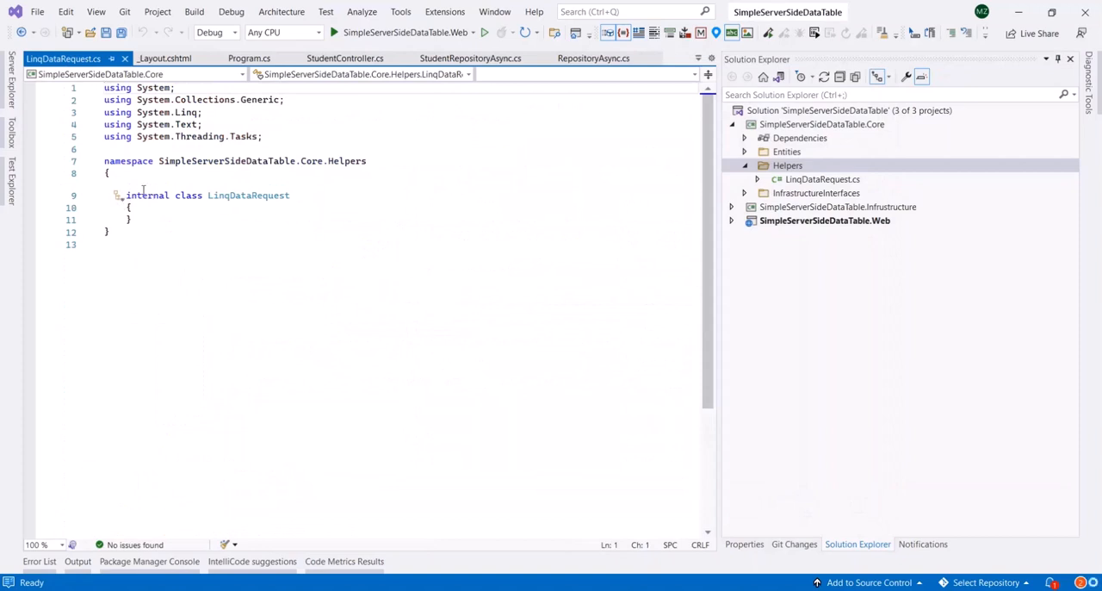
text(public)
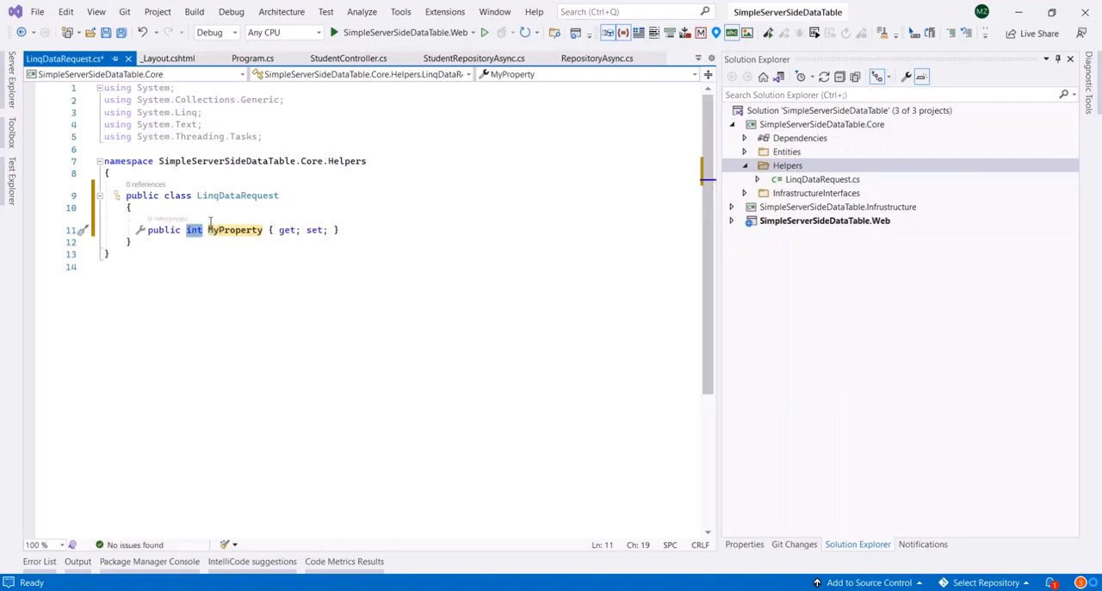
Add int Take and Skip properties to LinqDataRequest and save the file
double_click(234, 231)
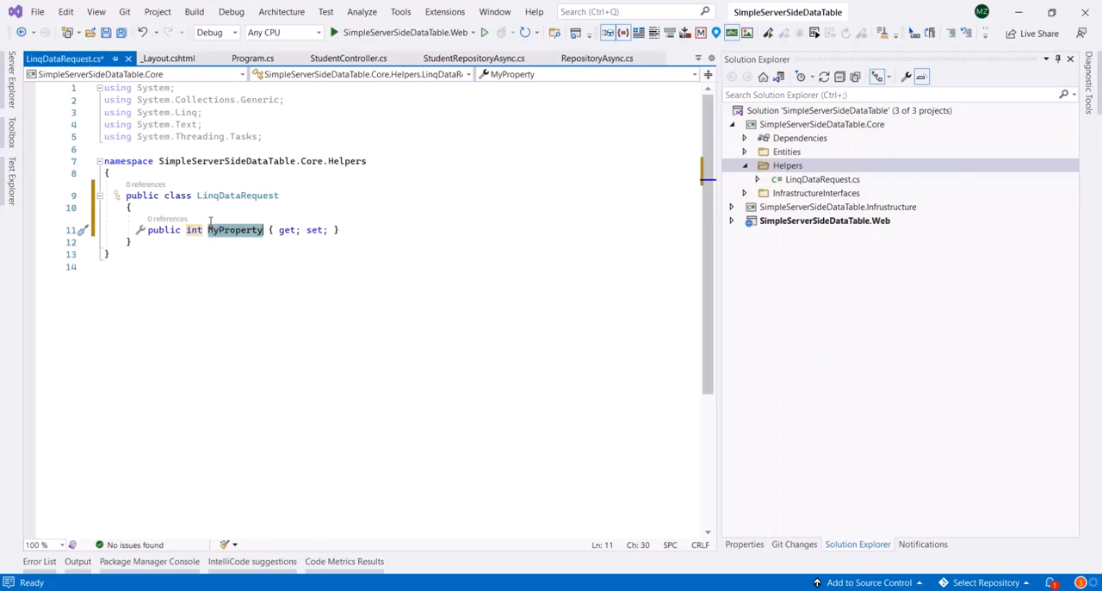
text(Take)
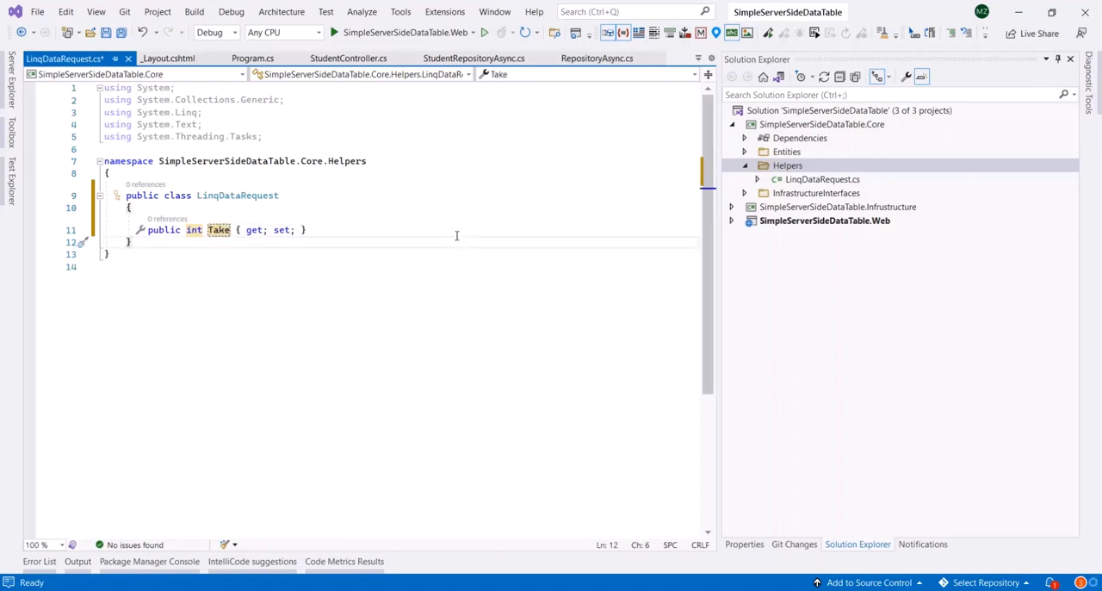
text(public int Count { get; set; })
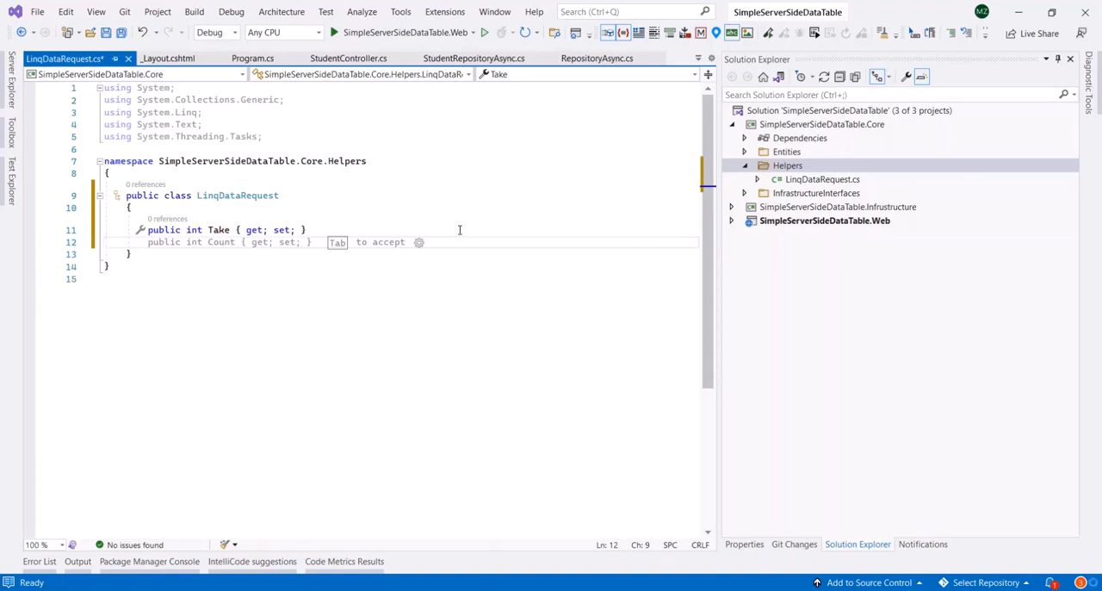
key(Tab)
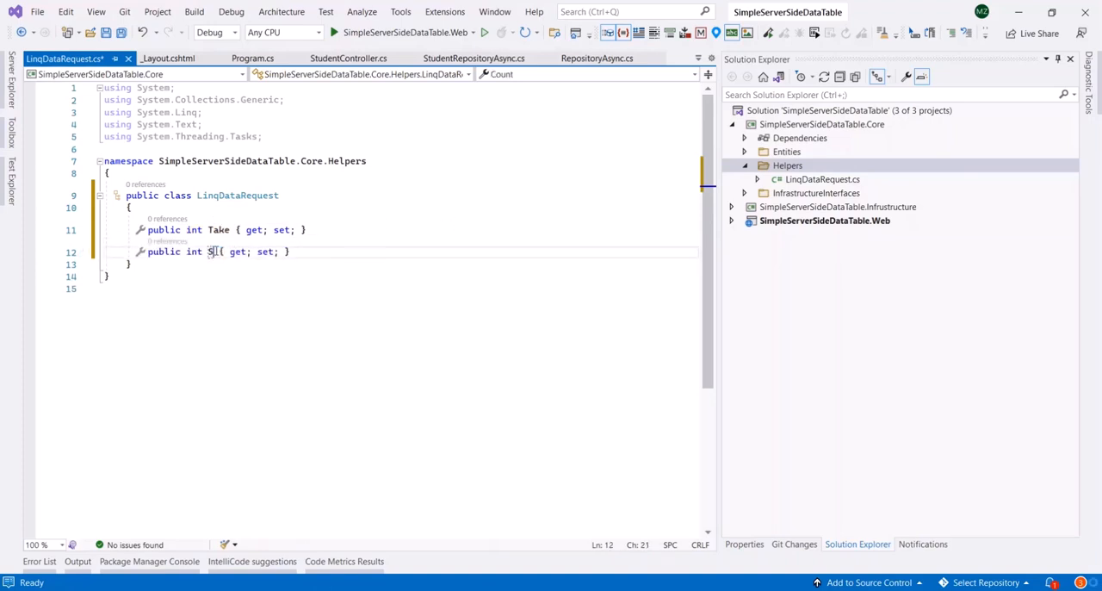
text(kip)
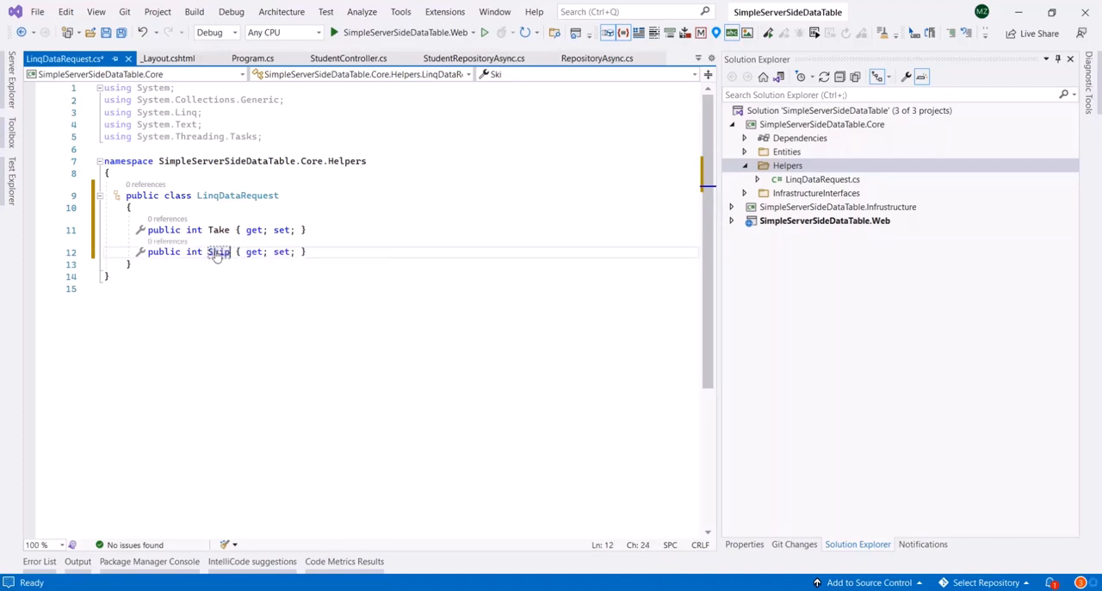
key(ctrl+s)
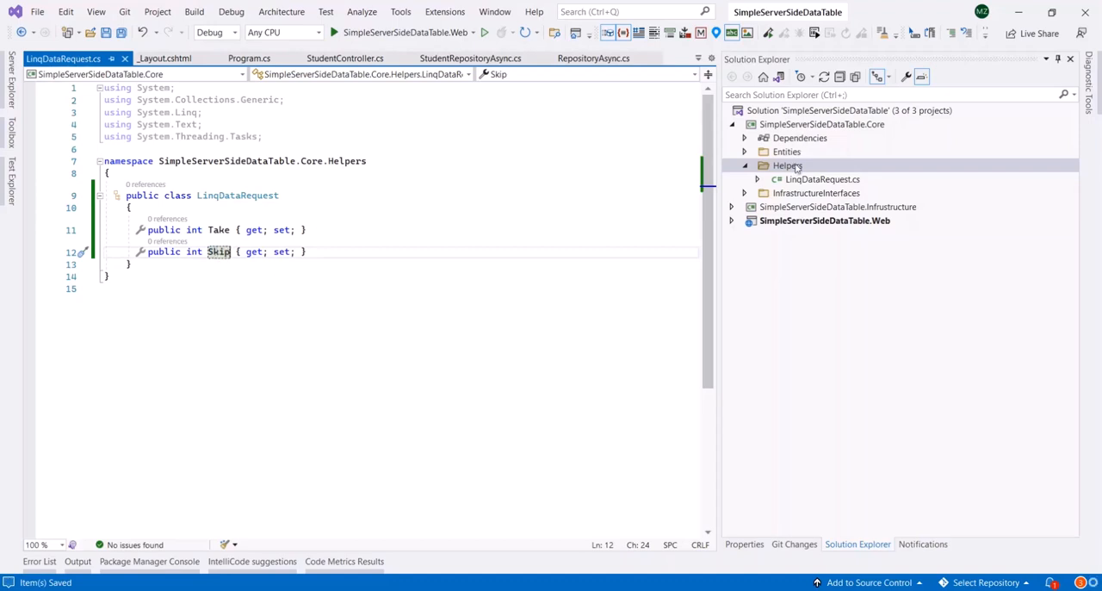
Create a Sort class file in the Helpers folder
right_click(785, 166)
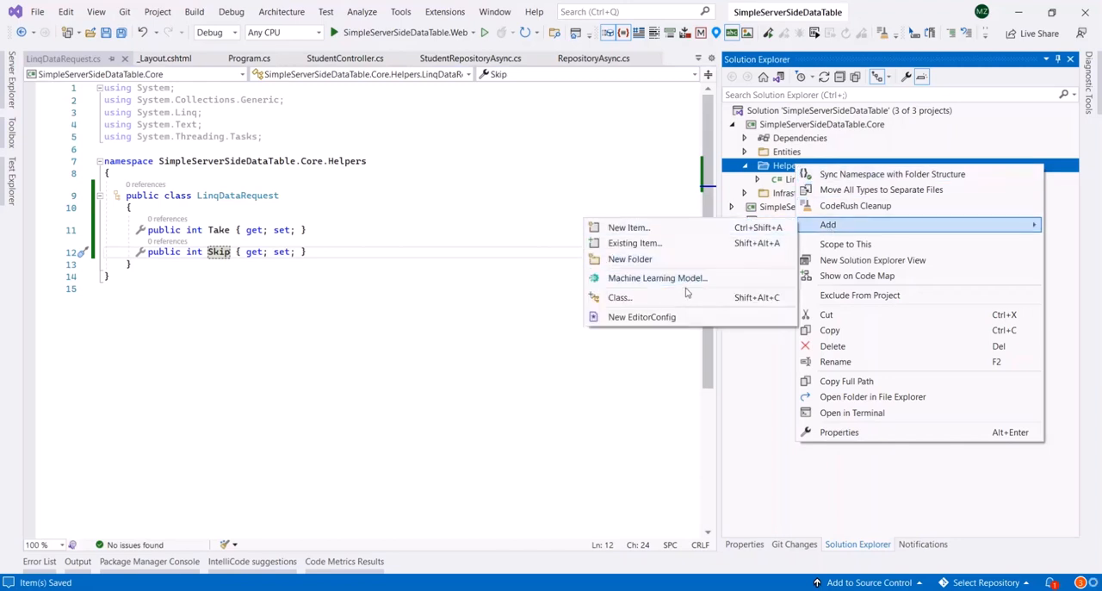
click(629, 227)
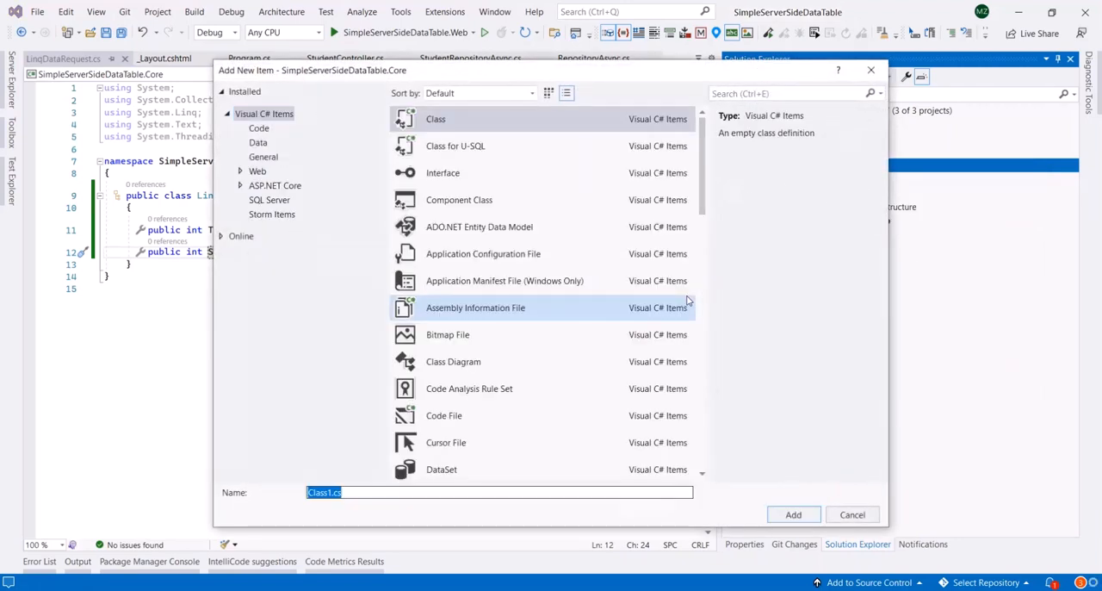
click(792, 513)
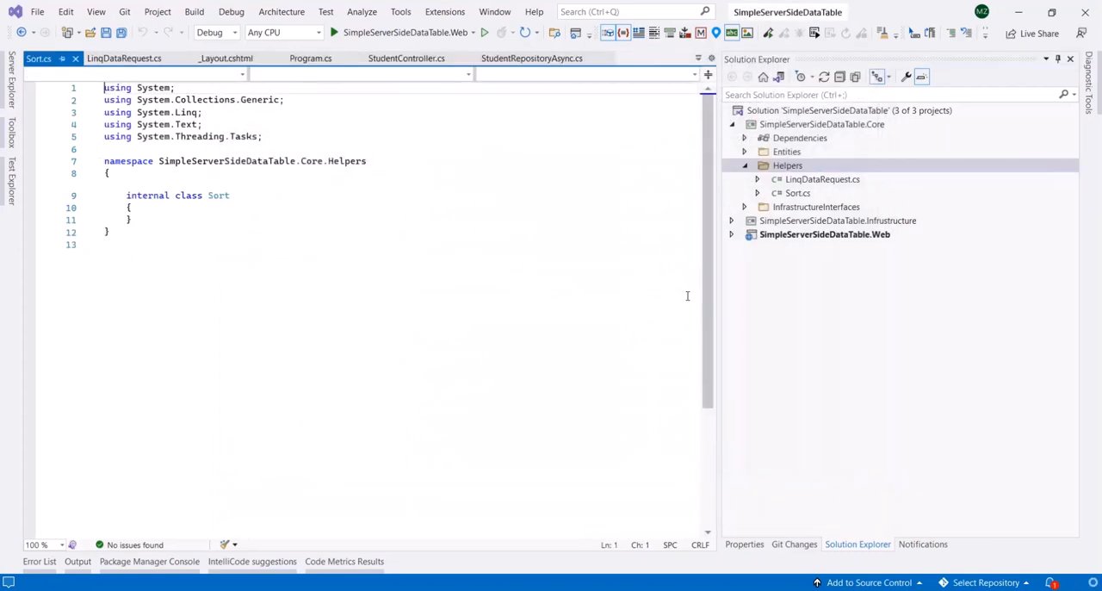
click(164, 195)
text(public)
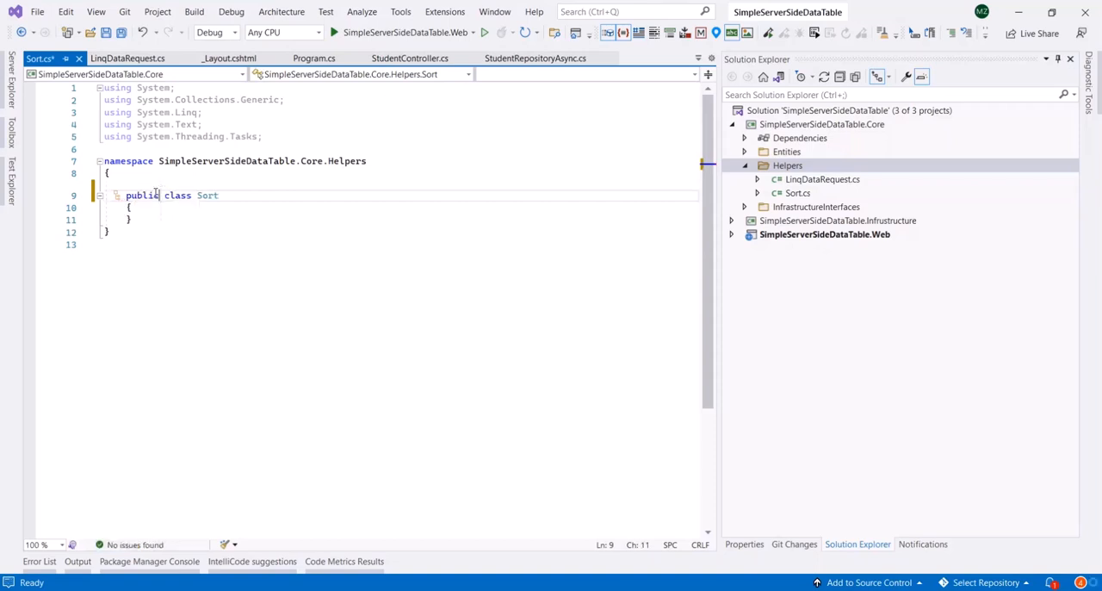
Give Sort public string Field and Dir properties and start the ToExpression member below them
text(p)
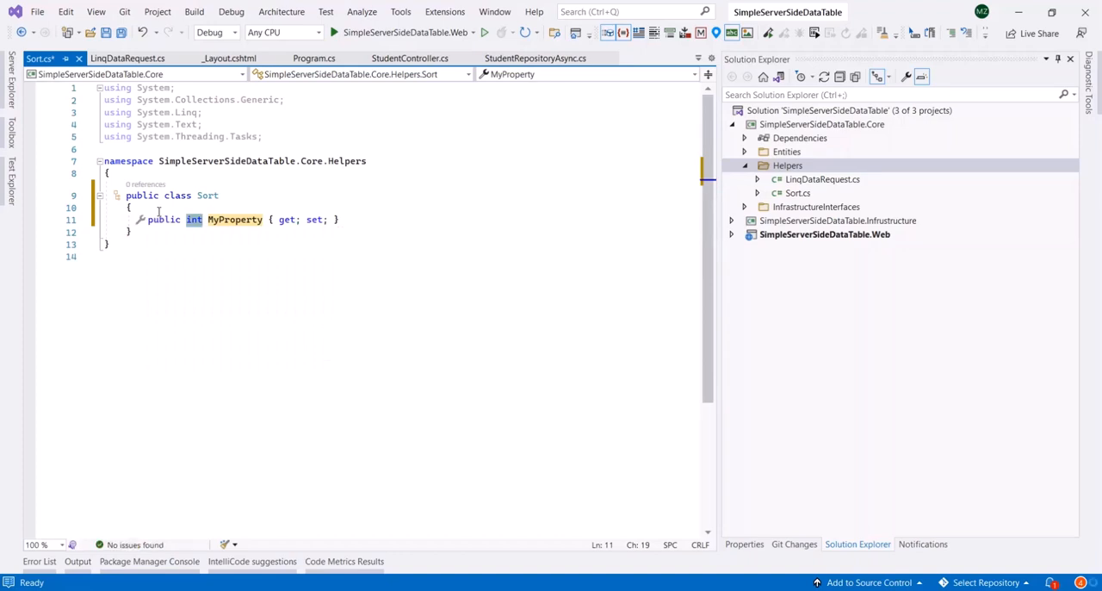
text(string)
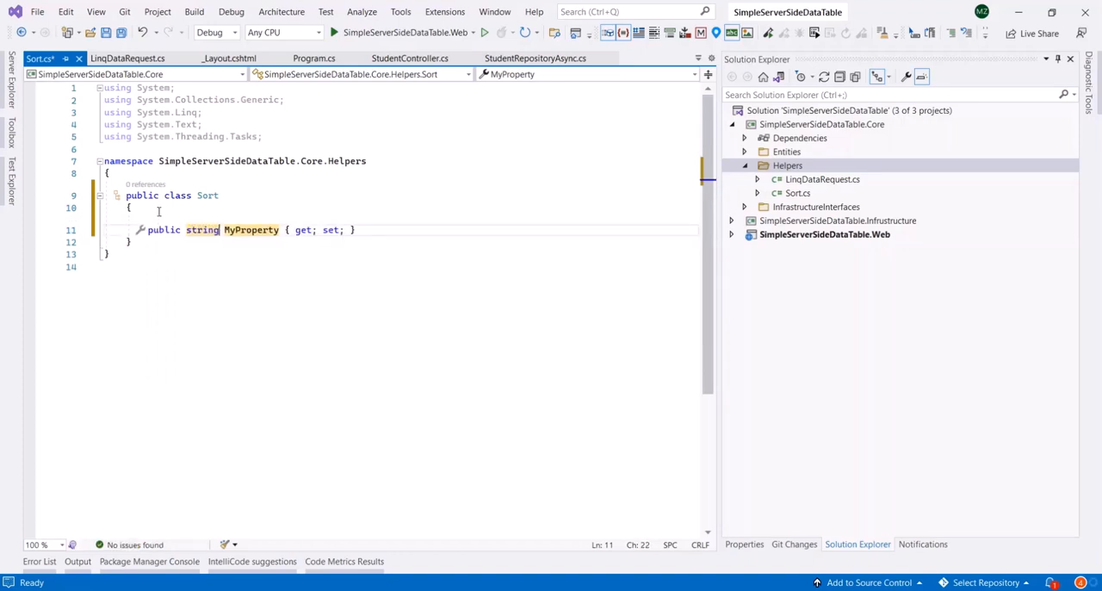
text(Field)
text(public int MyProperty { get; set; )
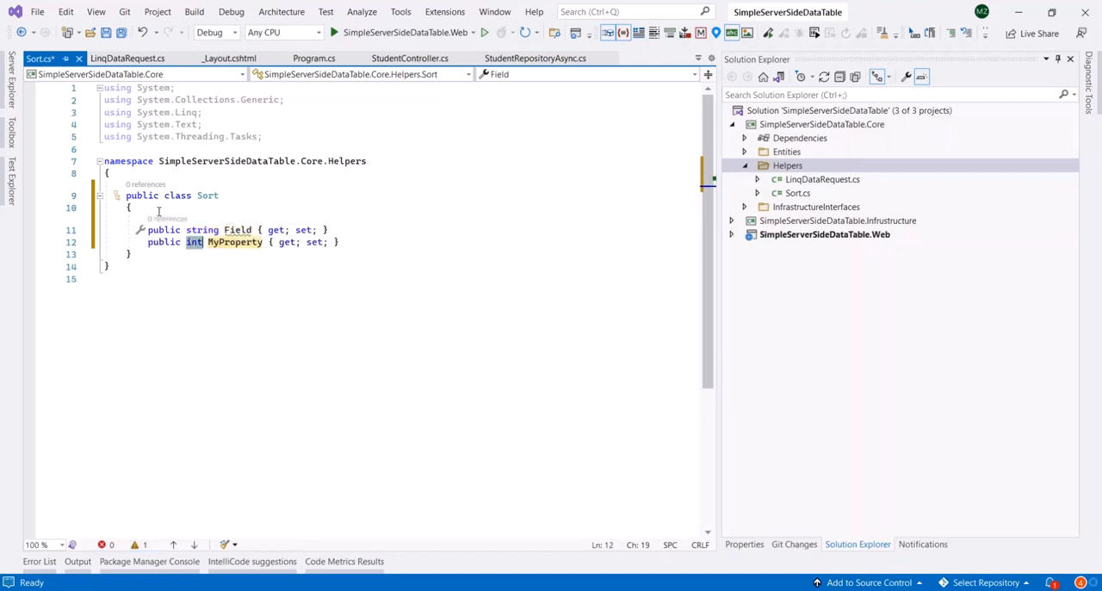
text(string)
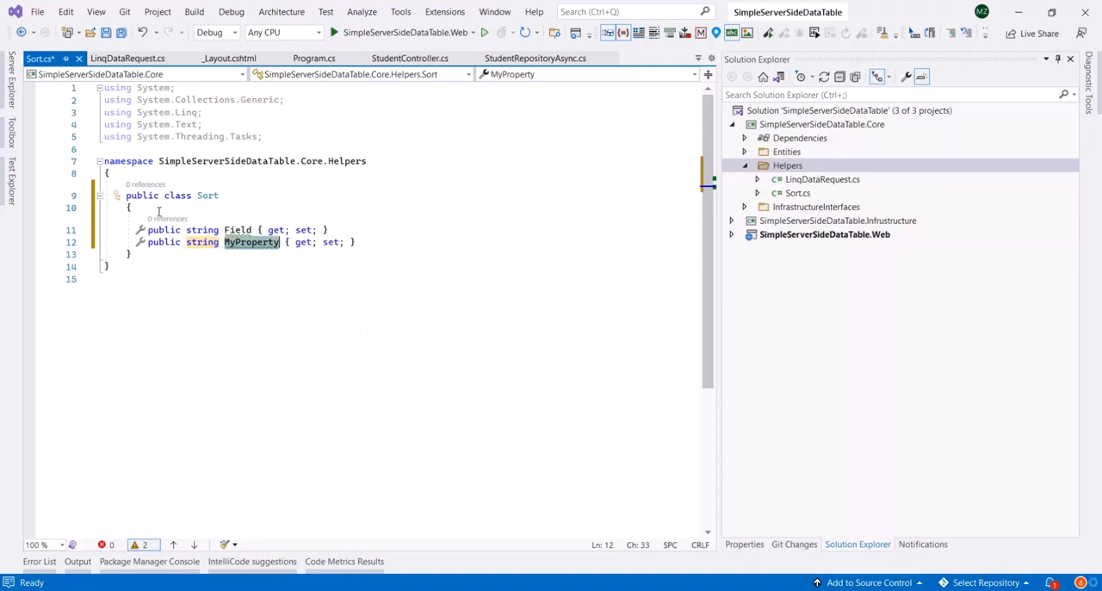
text(Dir)
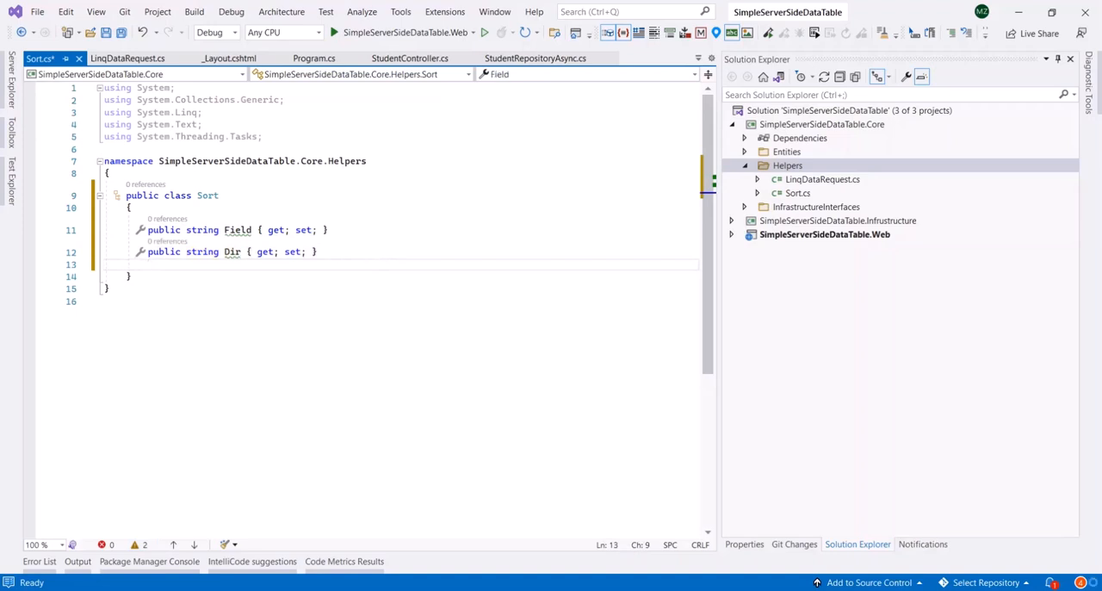
click(151, 265)
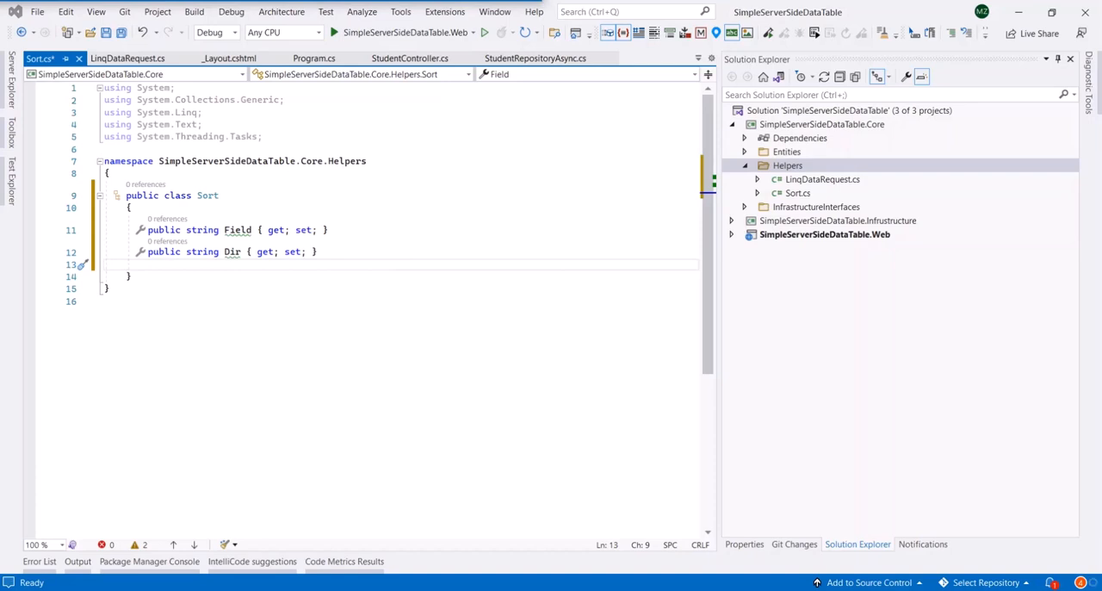
mouse_move(182, 275)
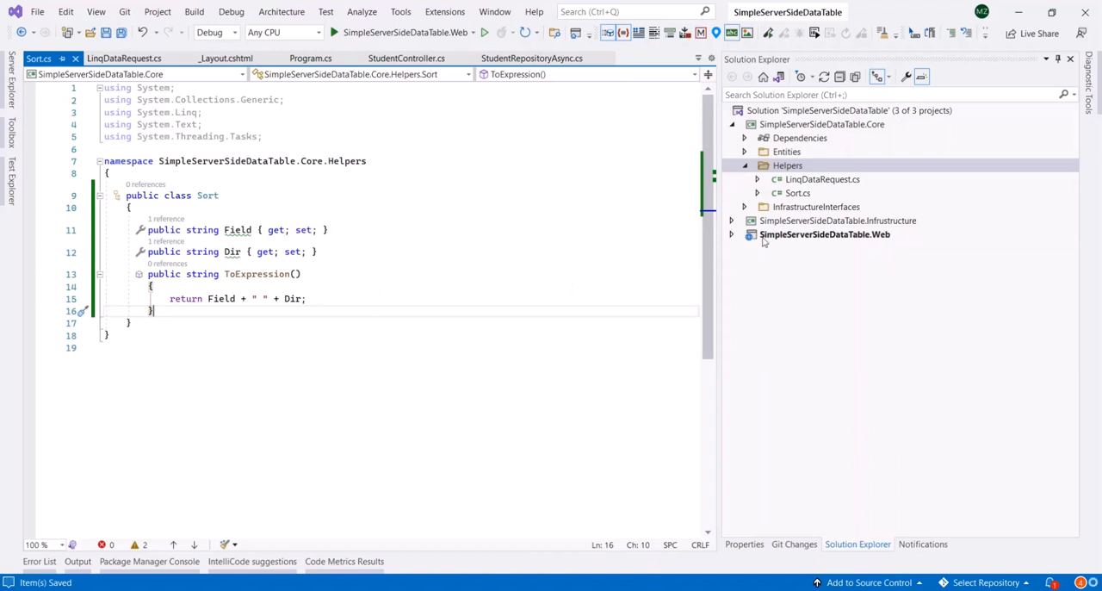
Add a public IEnumerable<Sort> Sort property to LinqDataRequest after Take and Skip
click(731, 221)
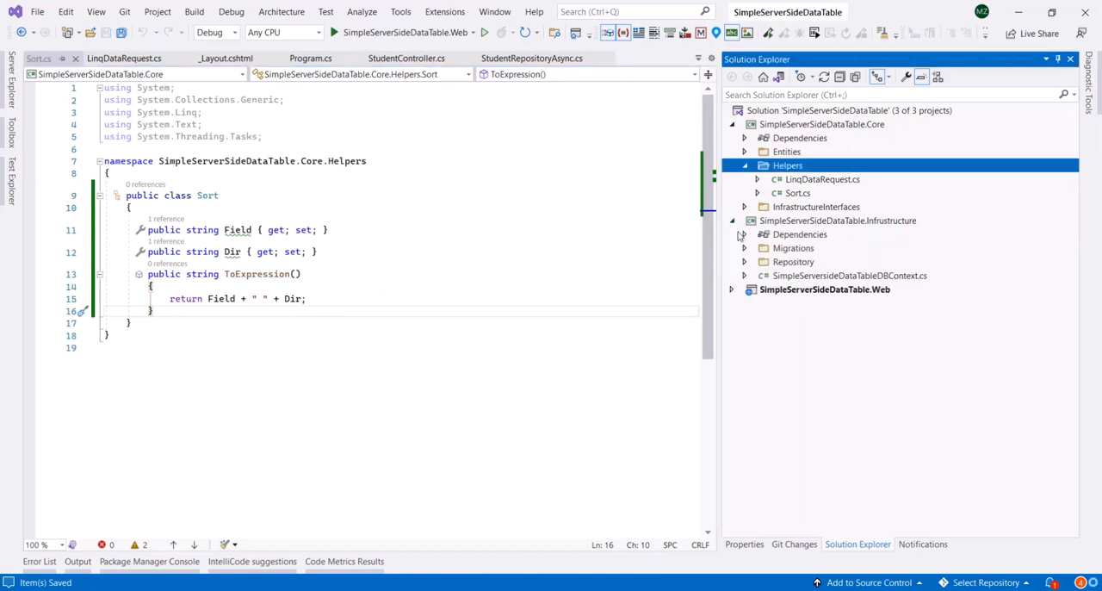
click(746, 234)
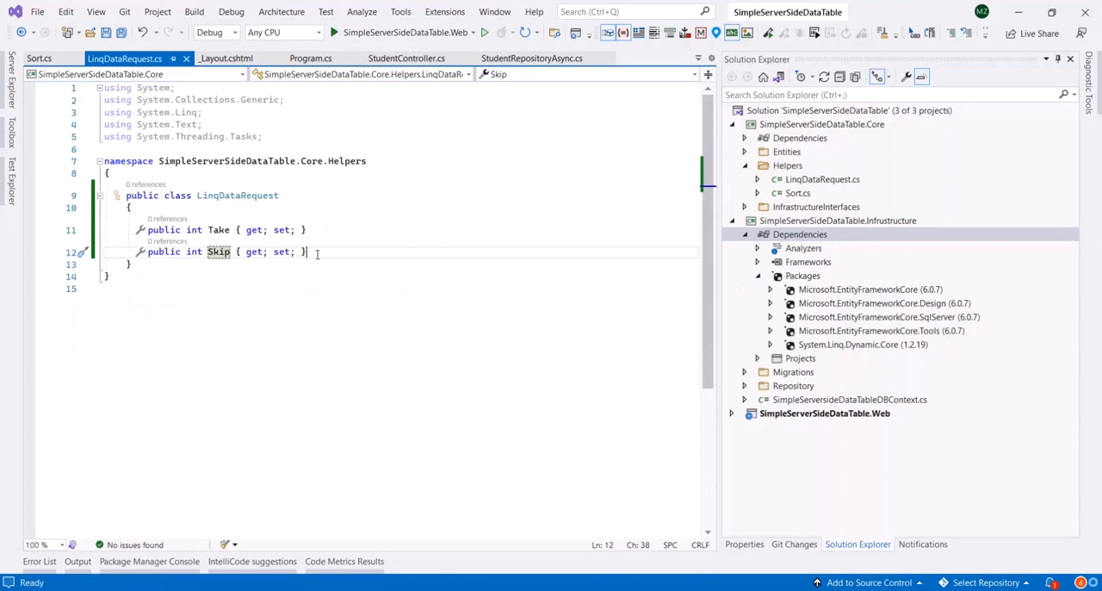
text(p)
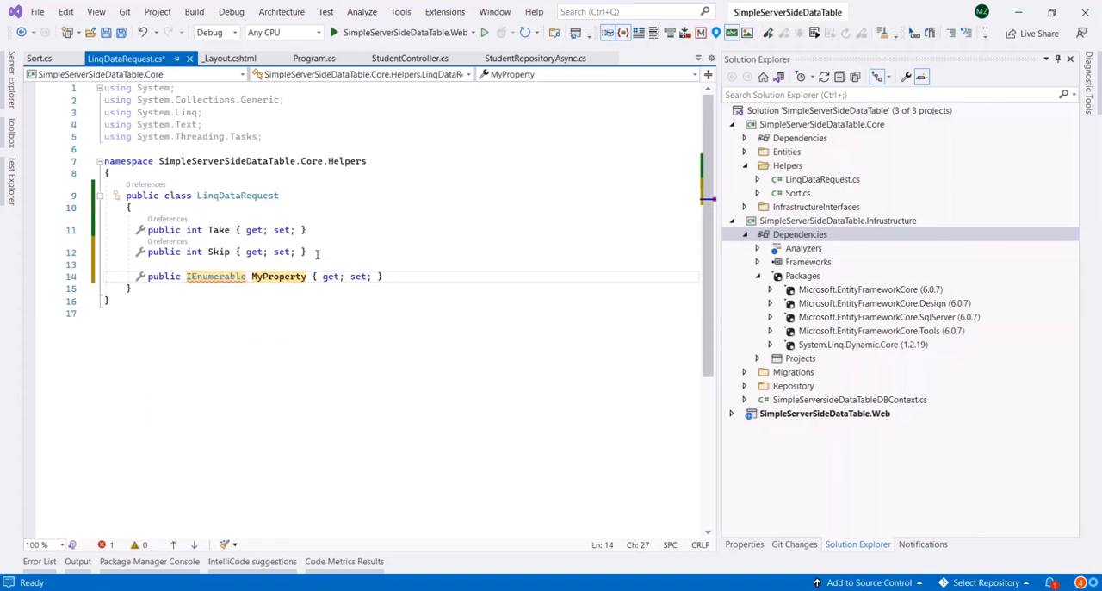
text(Sort)
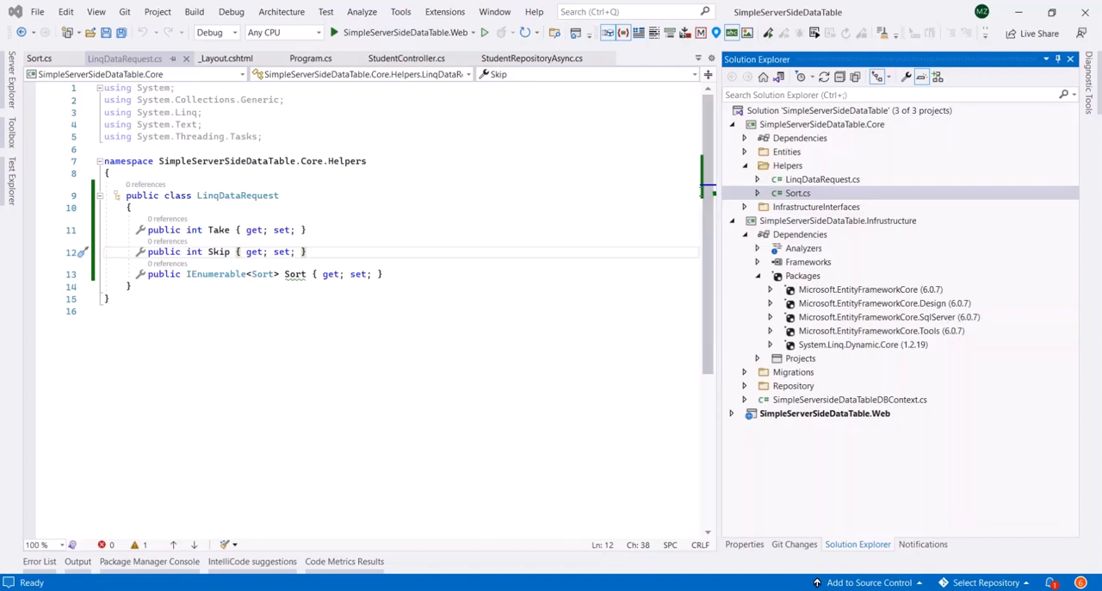
Create the LinqDataResult class in Helpers with int RecordsTotal and RecordsFiltered properties
right_click(786, 165)
text(LinqDataResult)
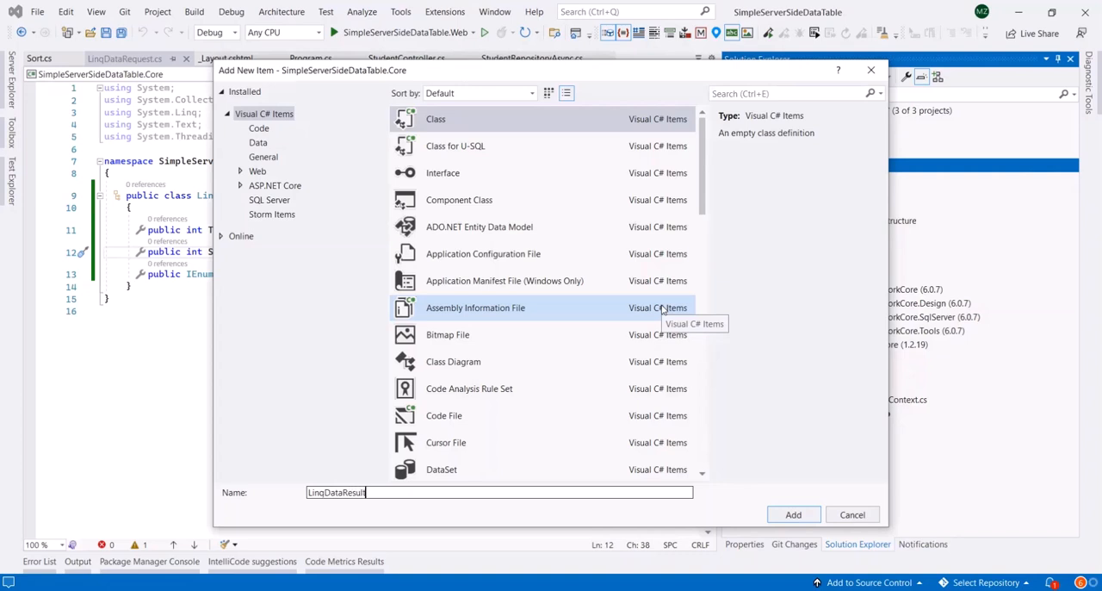
click(792, 514)
text(public int RecordsTot { get; set; )
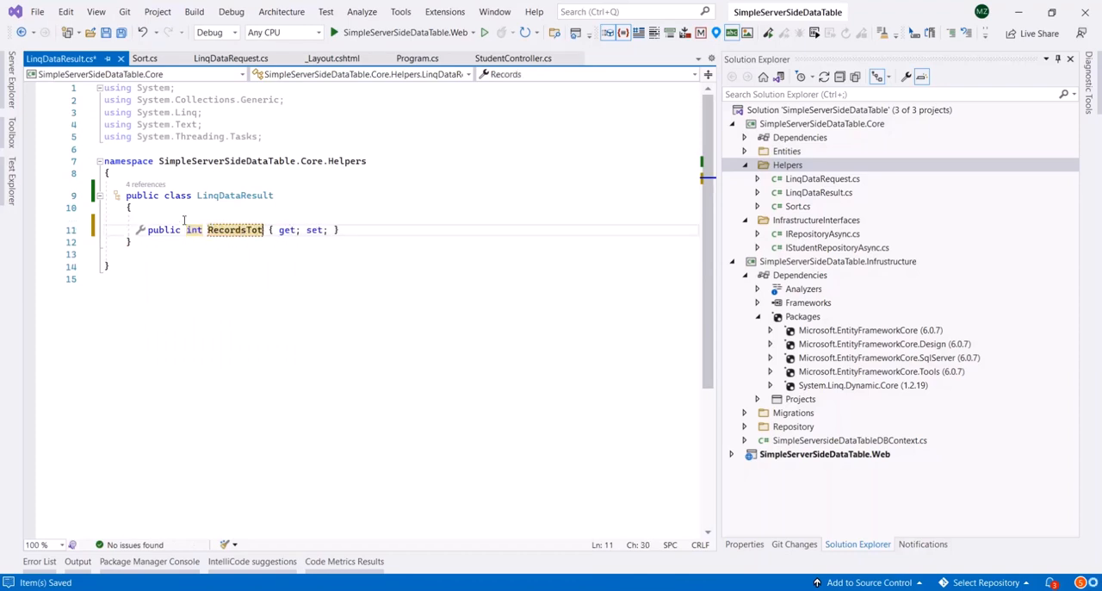
text(al)
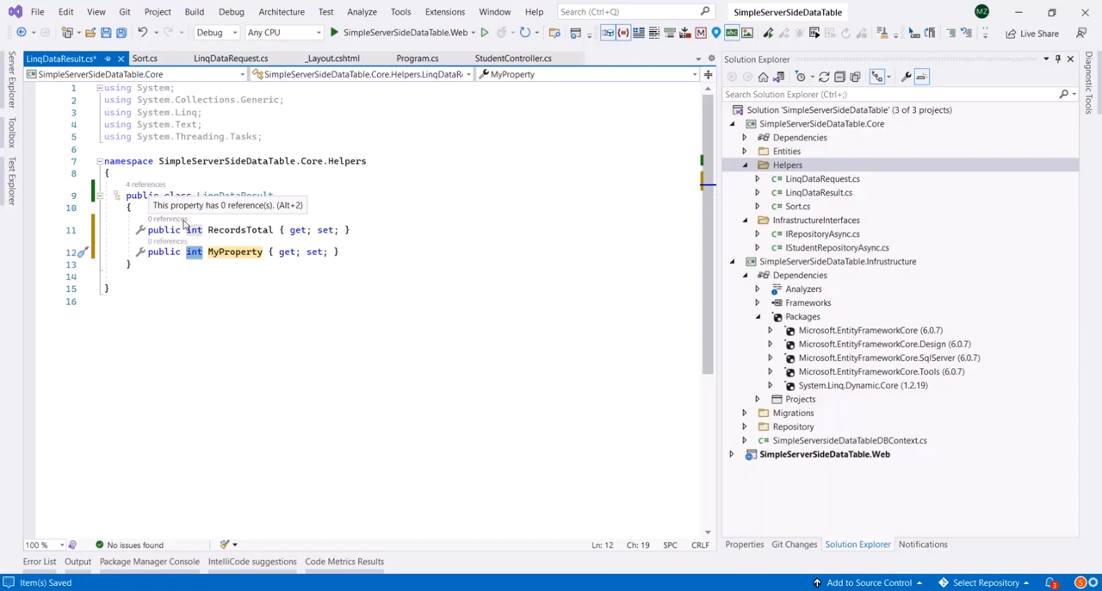
text(RecordsFiltered)
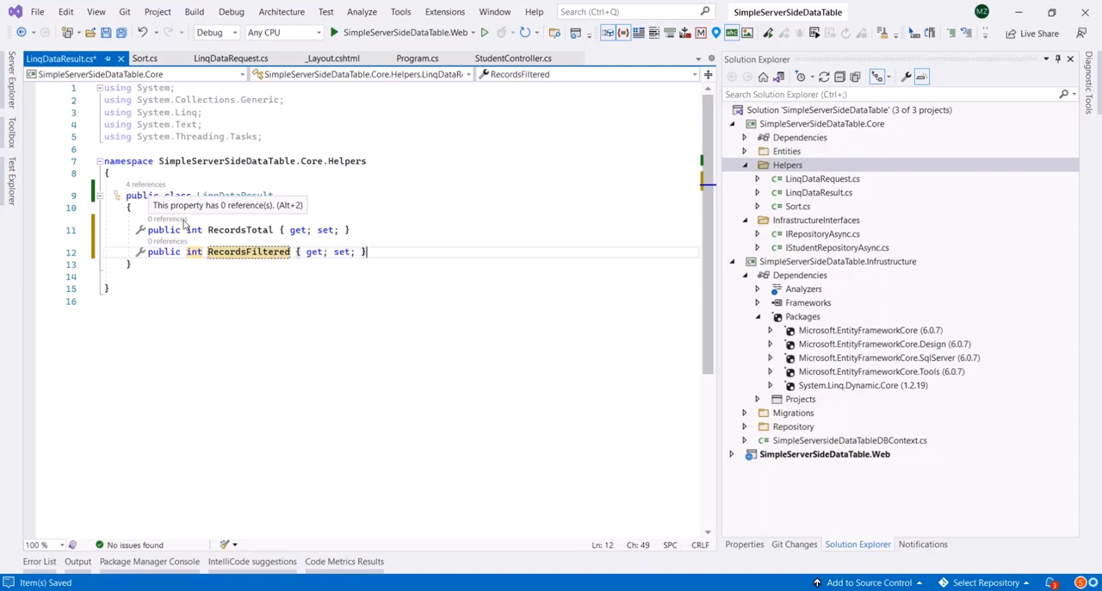
Add an IEnumerable<T> Data property and make the class generic as LinqDataResult<T>
text(p)
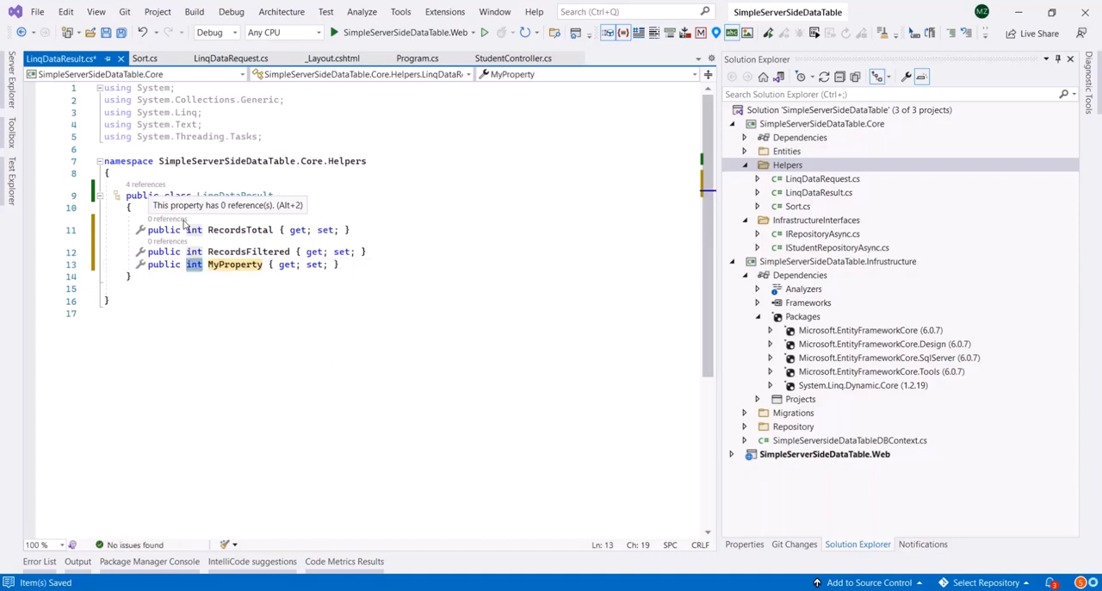
text(IEnumerable<)
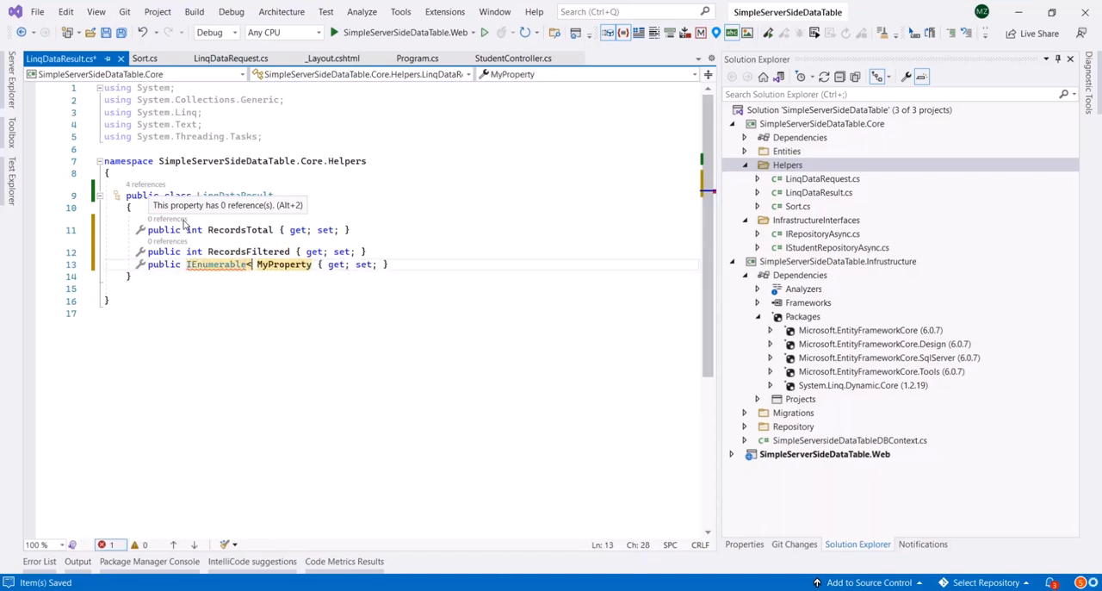
mouse_move(217, 265)
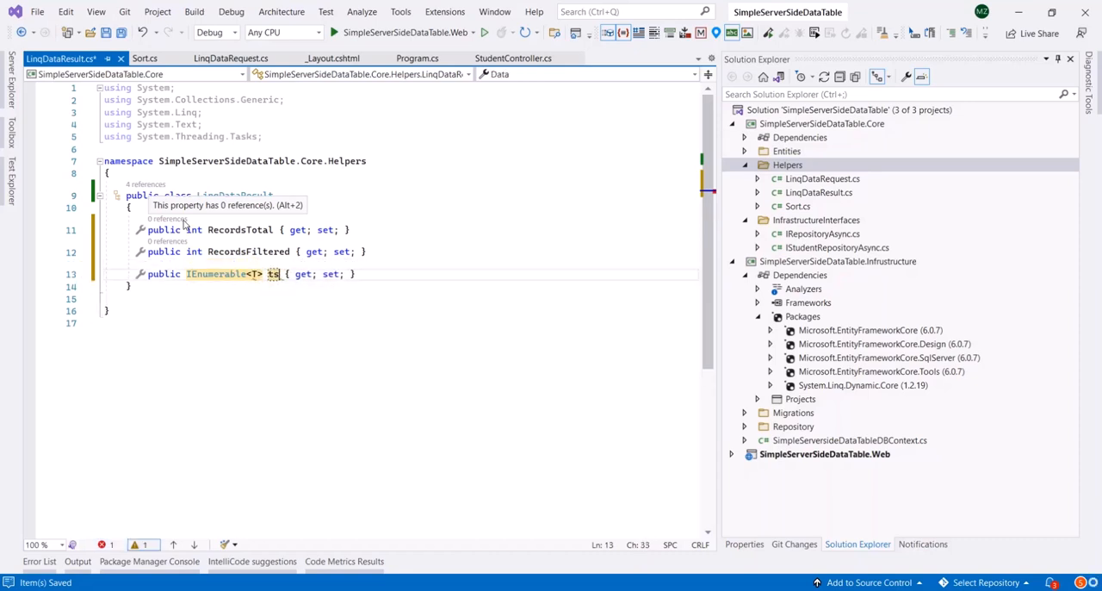
text(Data)
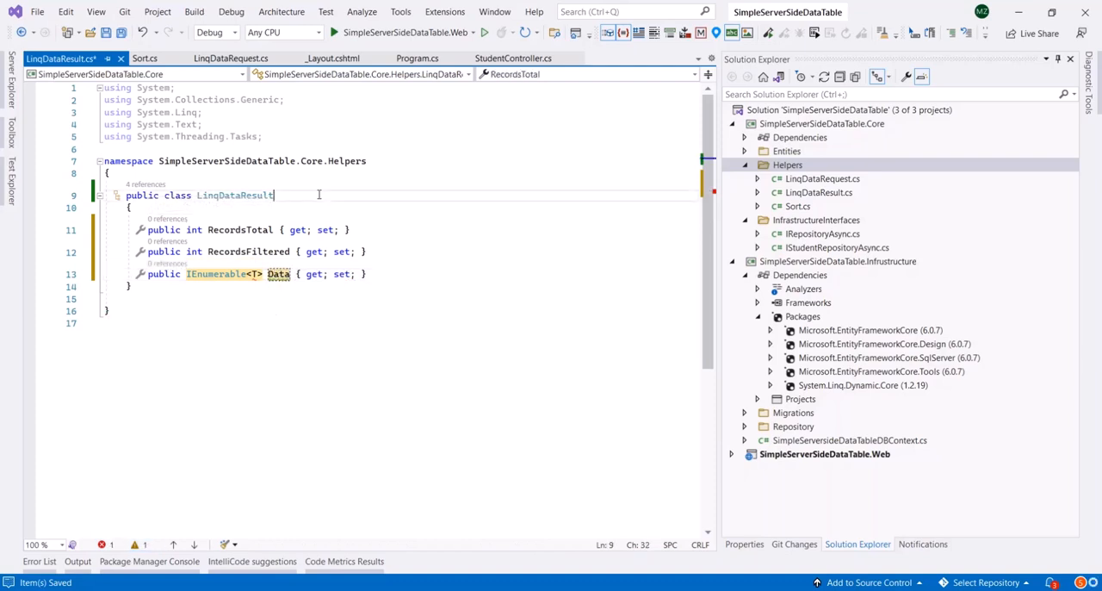
text(<T>)
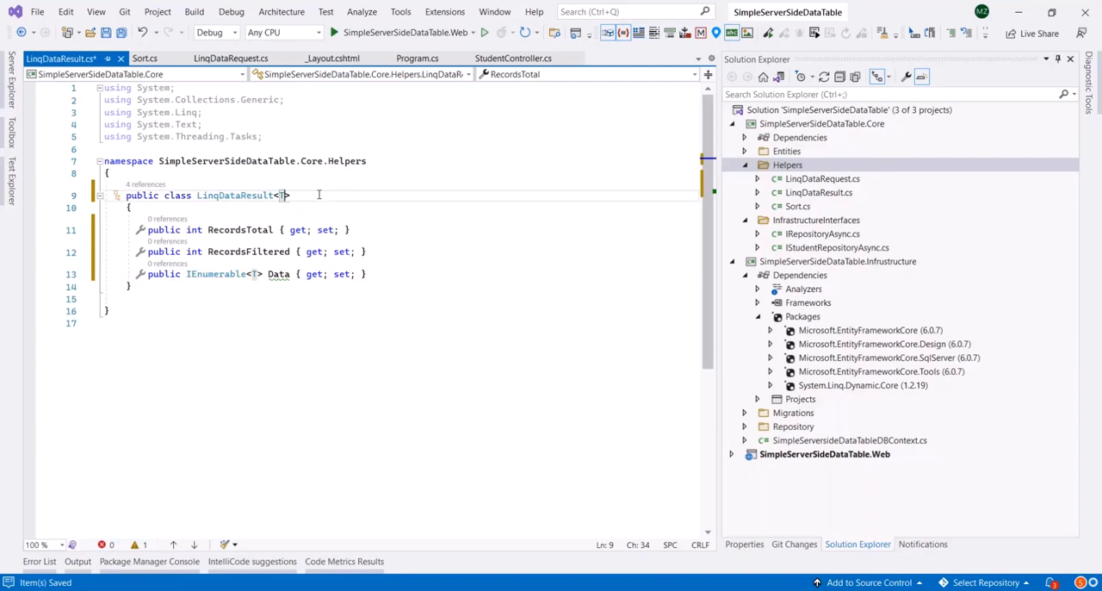
click(434, 365)
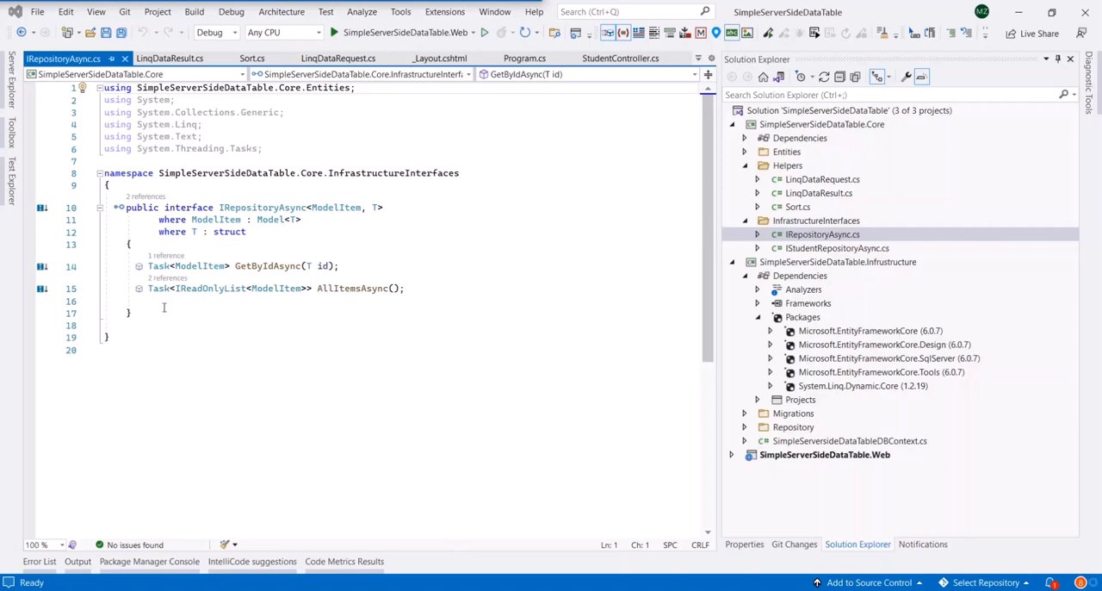
Declare Task<LinqDataResult<ModelItem>> AllItemsAsync(LinqDataRequest request) in IRepositoryAsync
text(Task<LinqDataResult<ModelItem>> AllItemsAsync(LinqDataRequest request);)
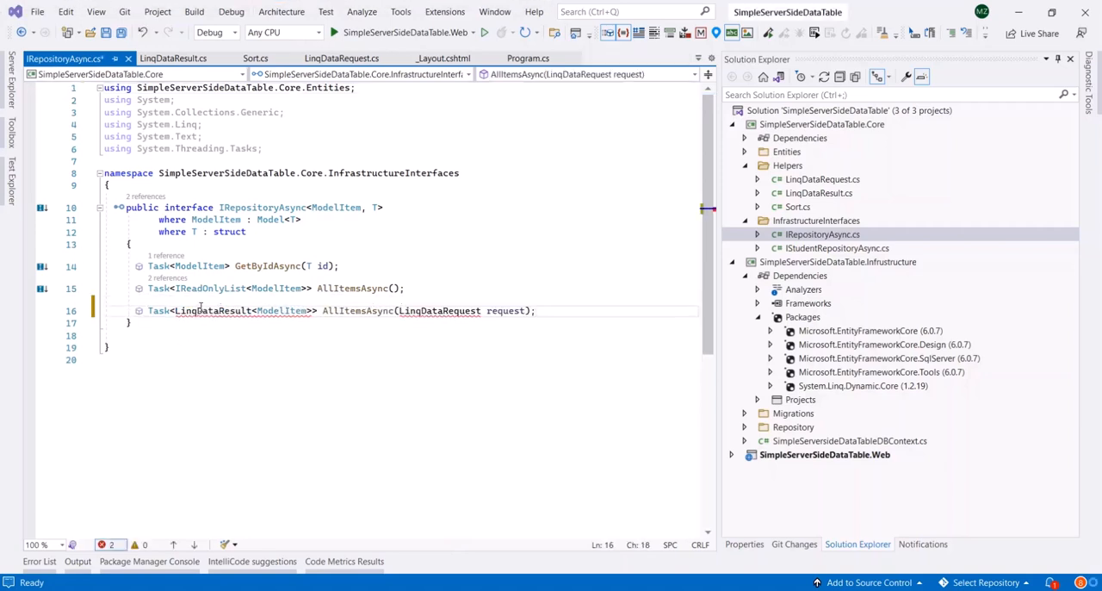
mouse_move(213, 310)
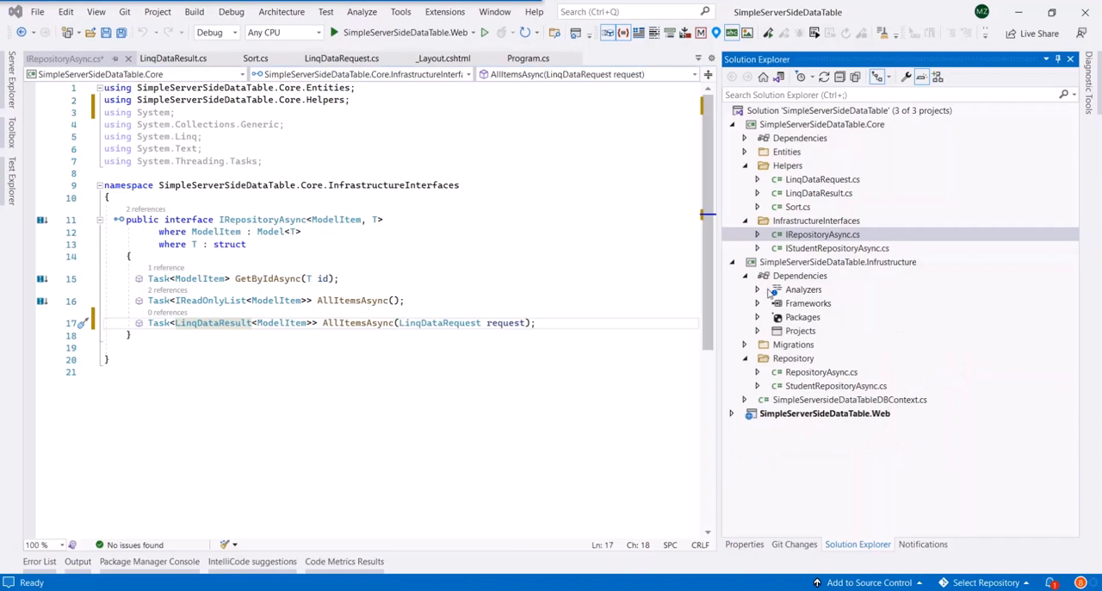
mouse_move(830, 384)
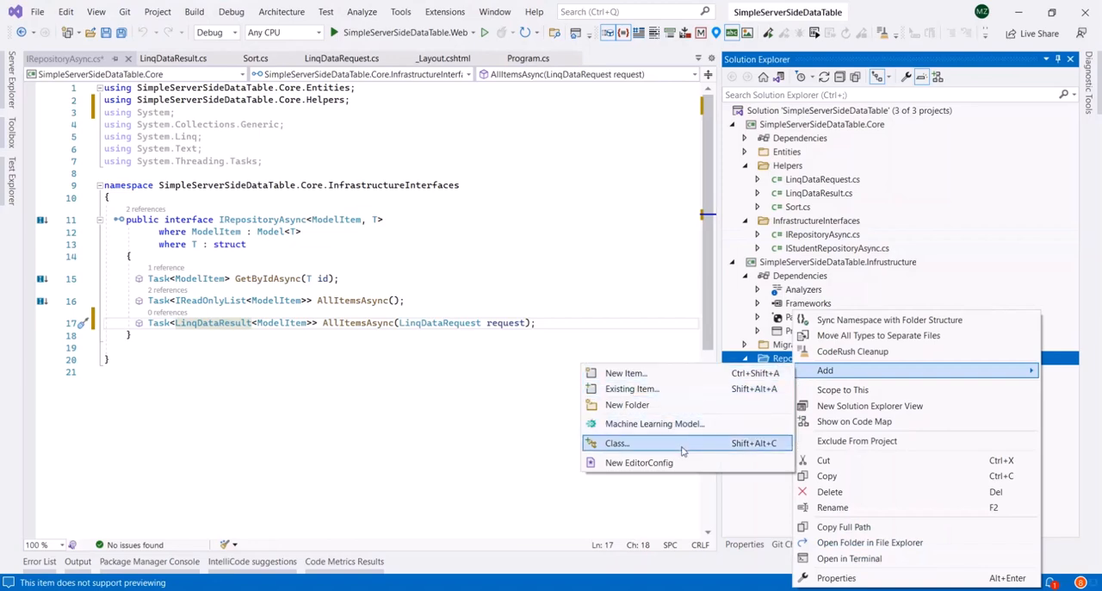
Create the QueryableExtensions class file in the Infrastructure project's Repository folder
click(617, 441)
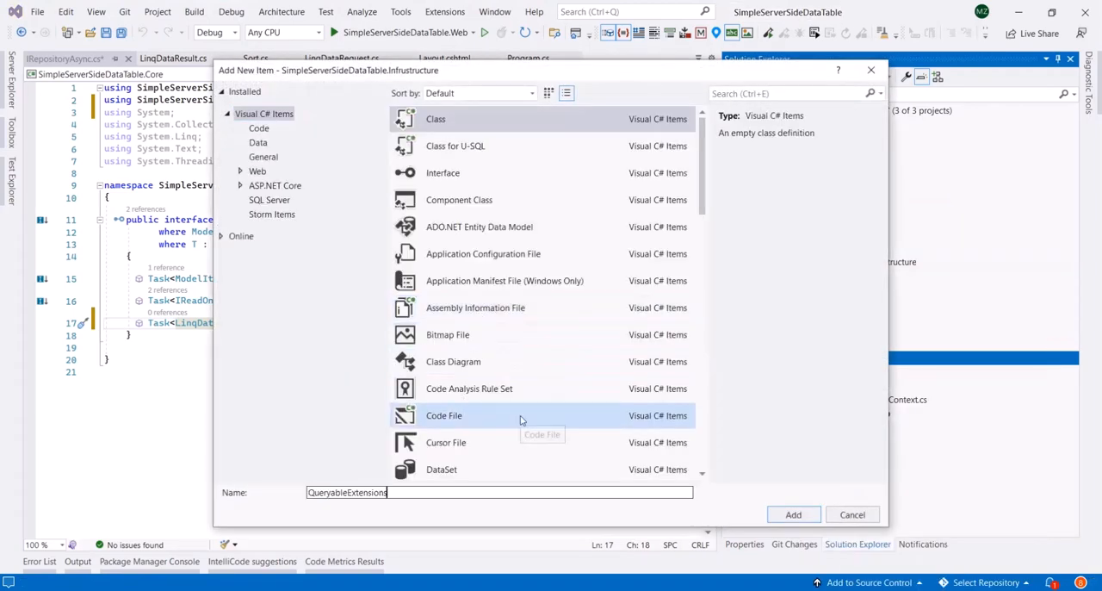
mouse_move(792, 514)
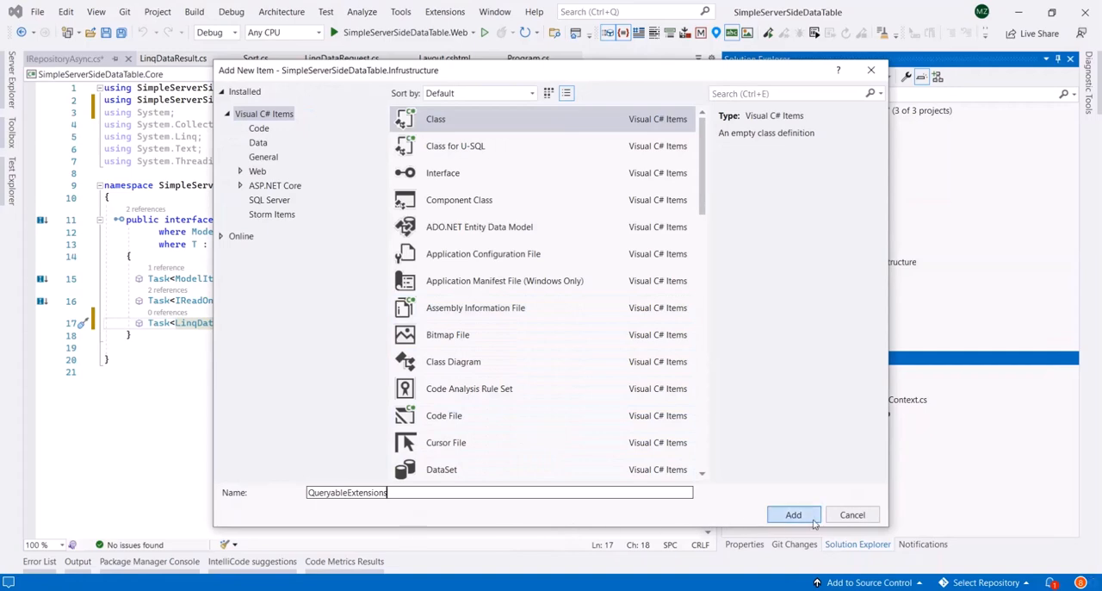
click(792, 513)
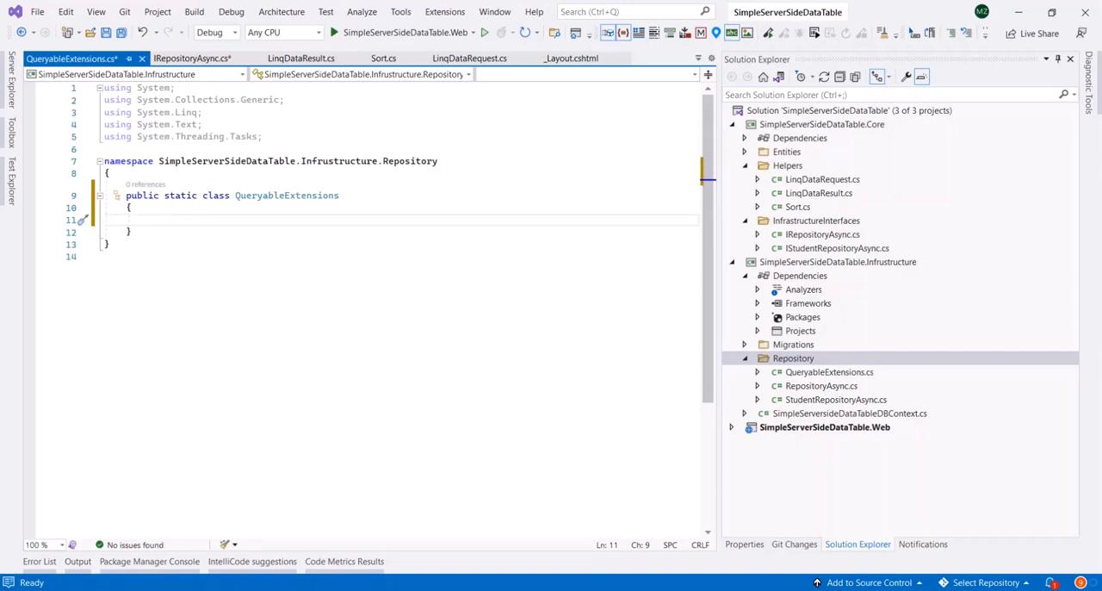
mouse_move(210, 204)
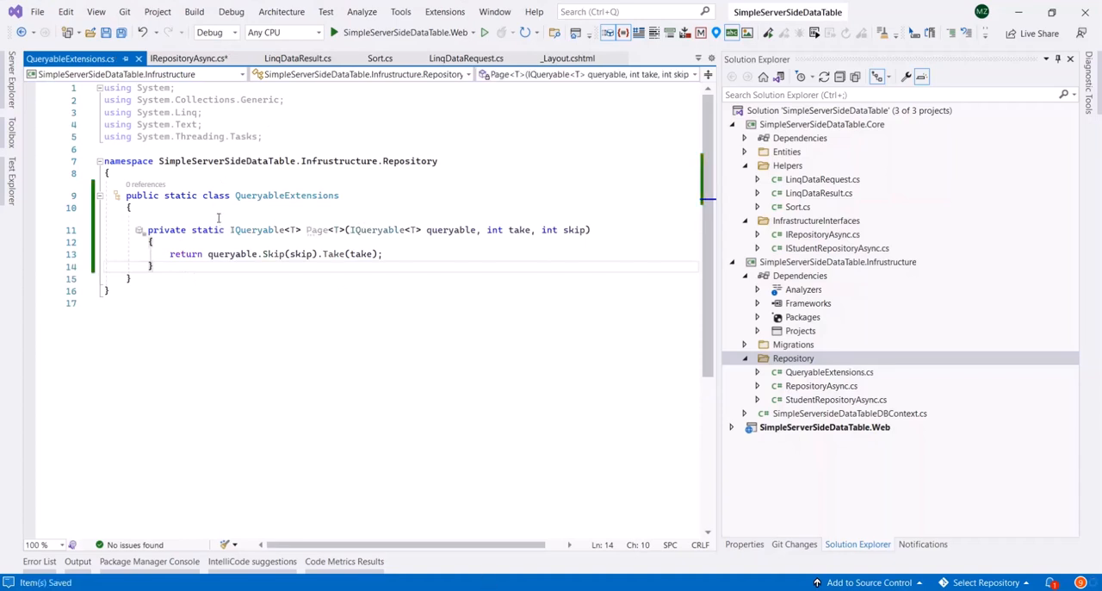
Select the QueryableExtensions class name to begin writing the private static Sort<T> helper
double_click(286, 197)
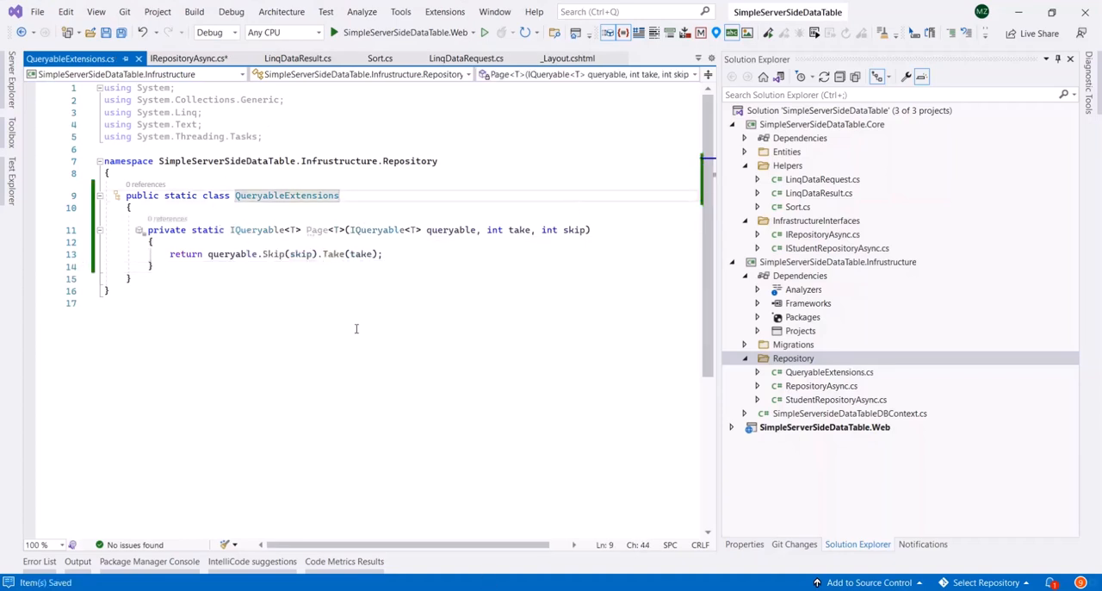
mouse_move(245, 289)
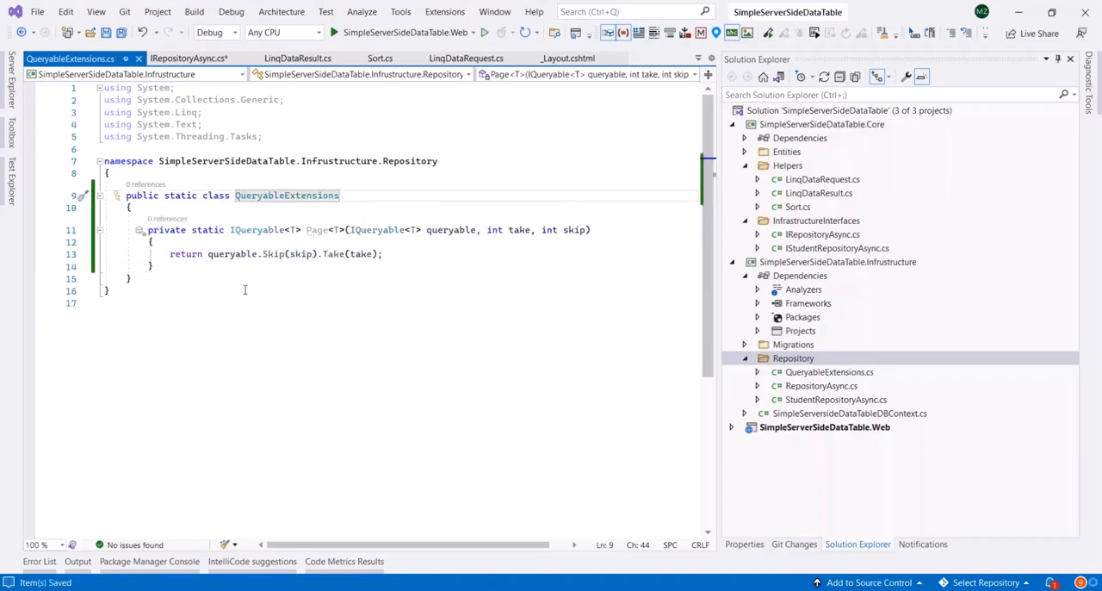
mouse_move(273, 253)
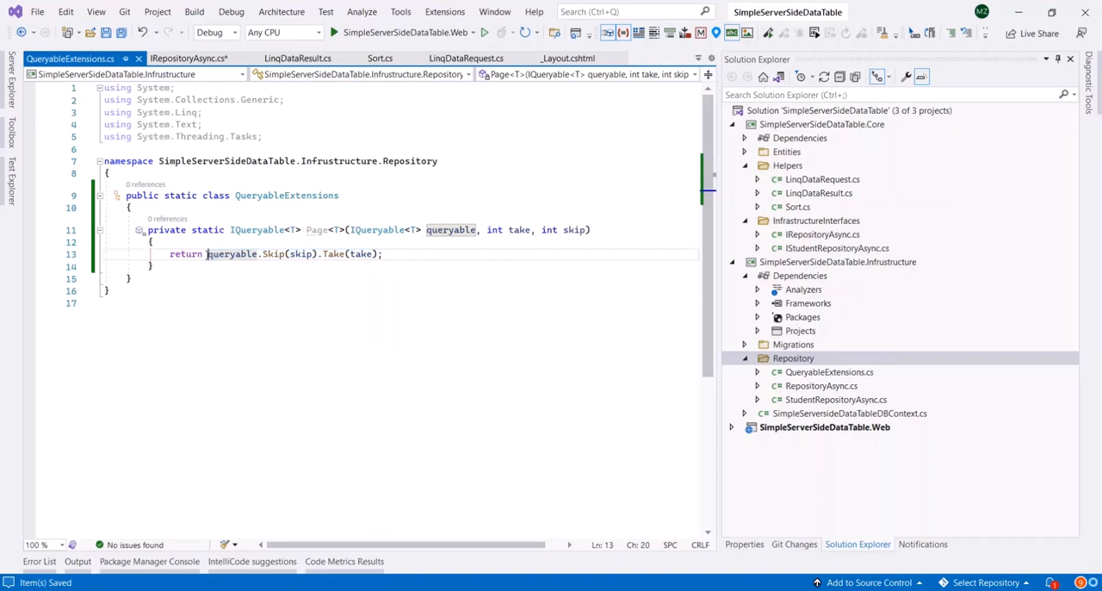
mouse_move(335, 253)
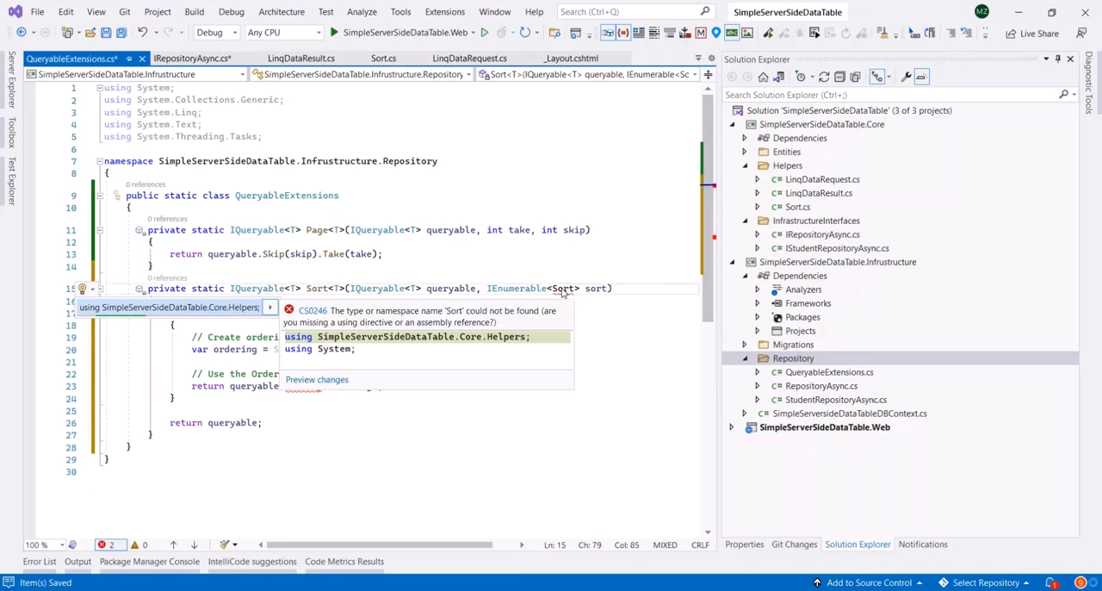
Import SimpleServerSideDataTable.Core.Helpers and System.Linq.Dynamic.Core into QueryableExtensions and save
click(424, 336)
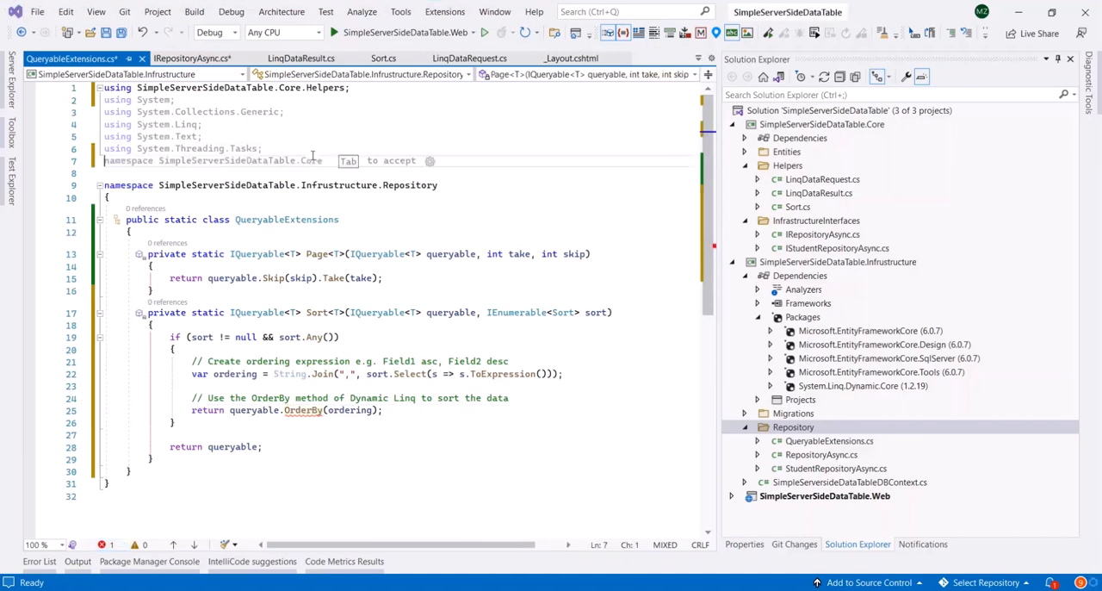
text(using)
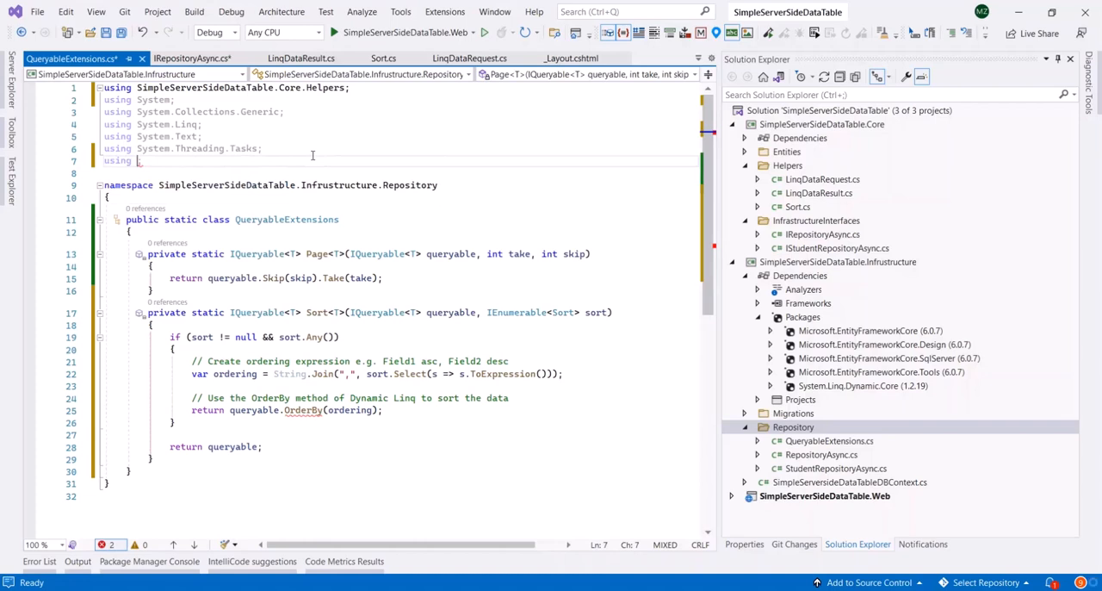
text(Linq.Dynamic.Core;)
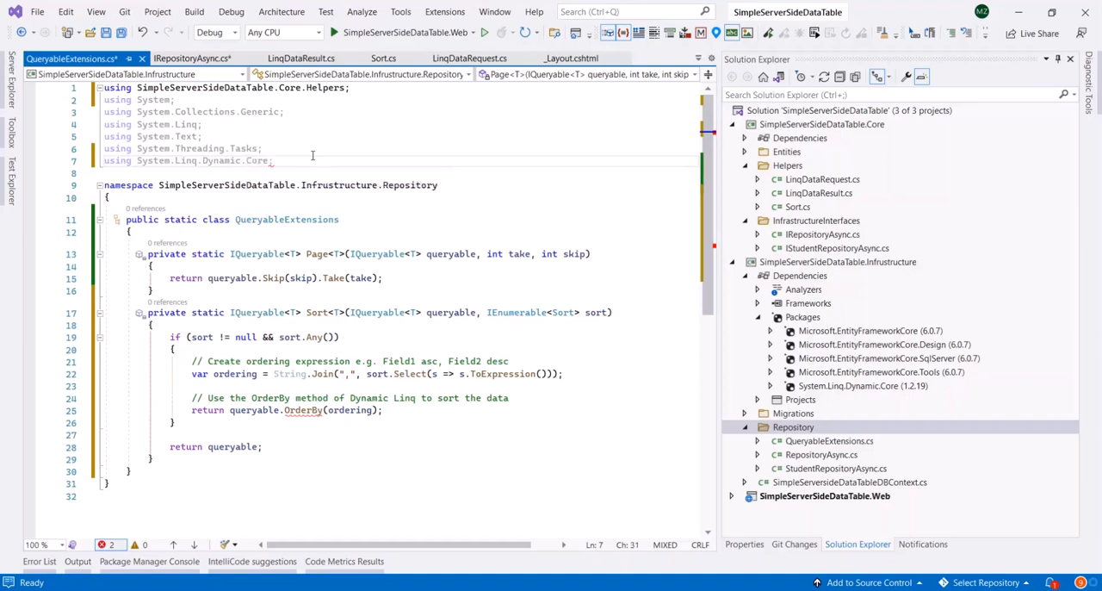
key(ctrl+s)
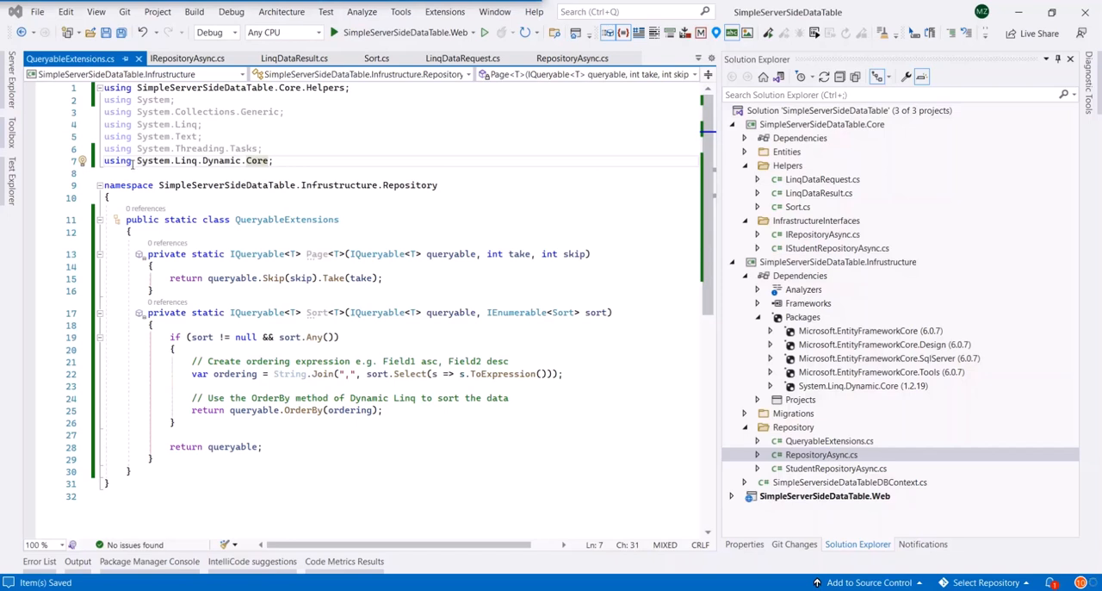
Write the public static ToLinqDataResult<T> extension calling Count, Sort and Page and returning a LinqDataResult
click(131, 233)
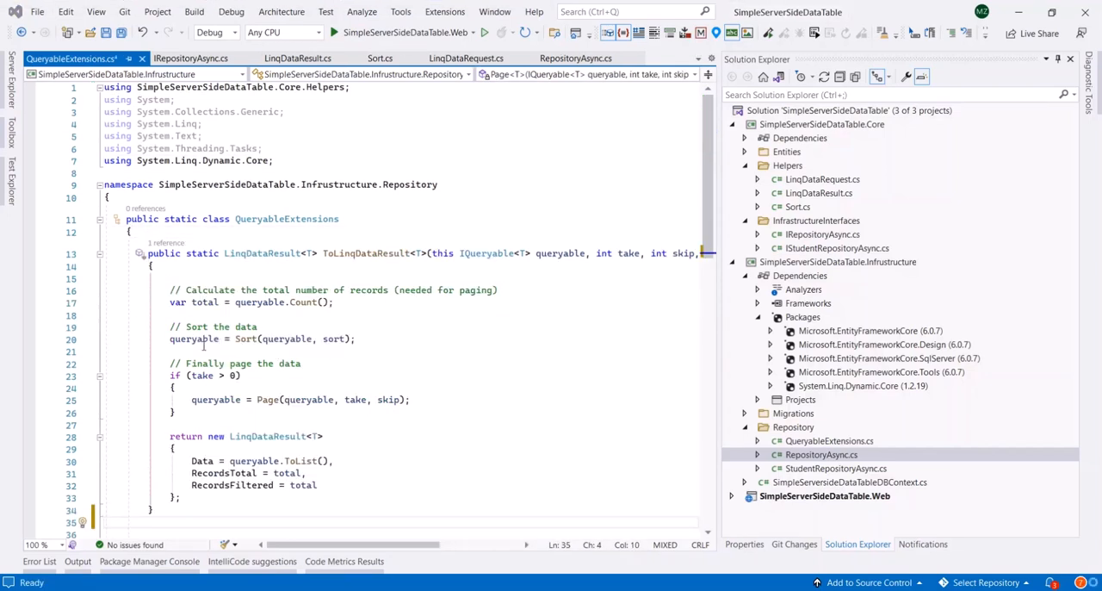
scroll(down, 3)
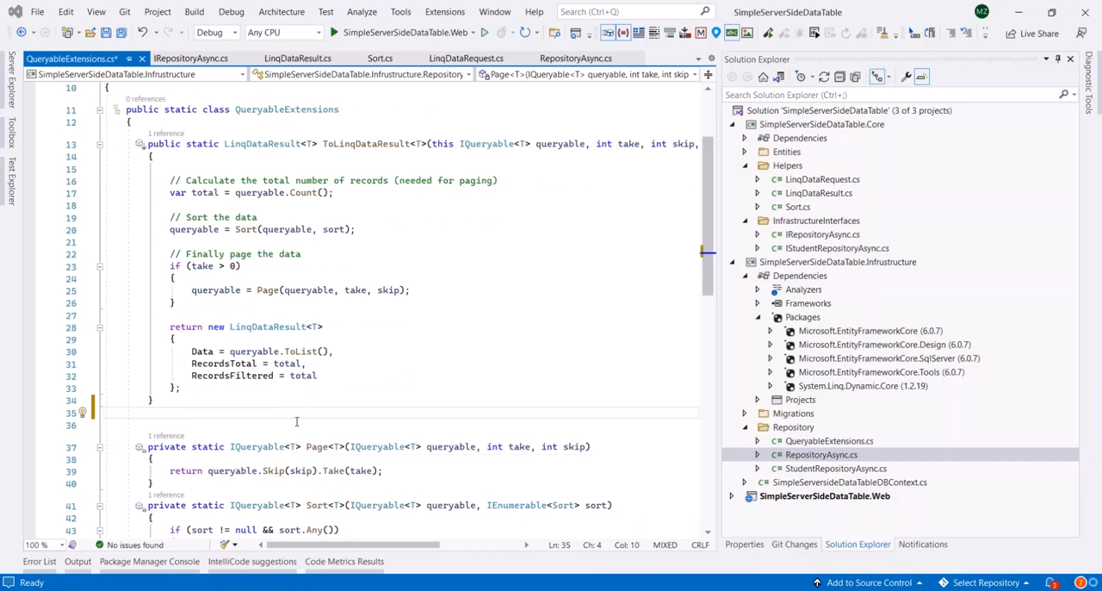
scroll(up, 3)
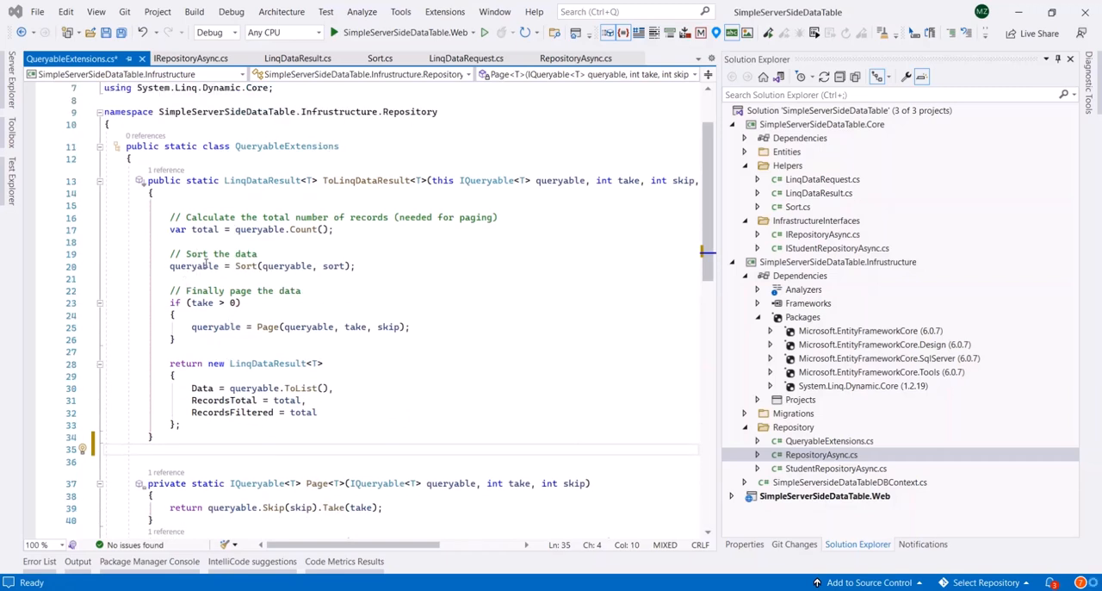
click(205, 230)
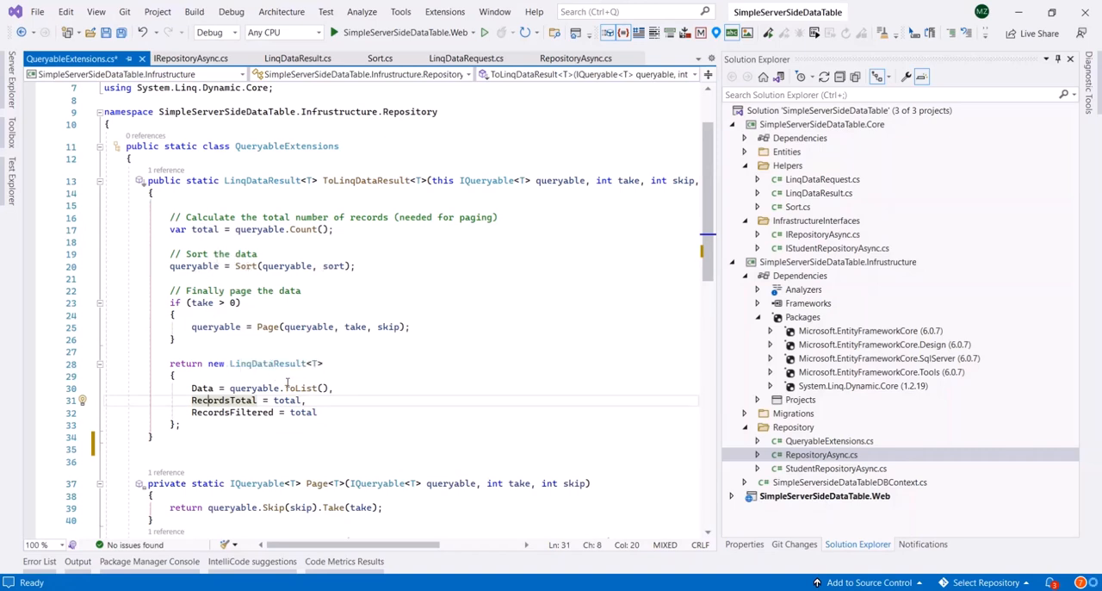
scroll(down, 3)
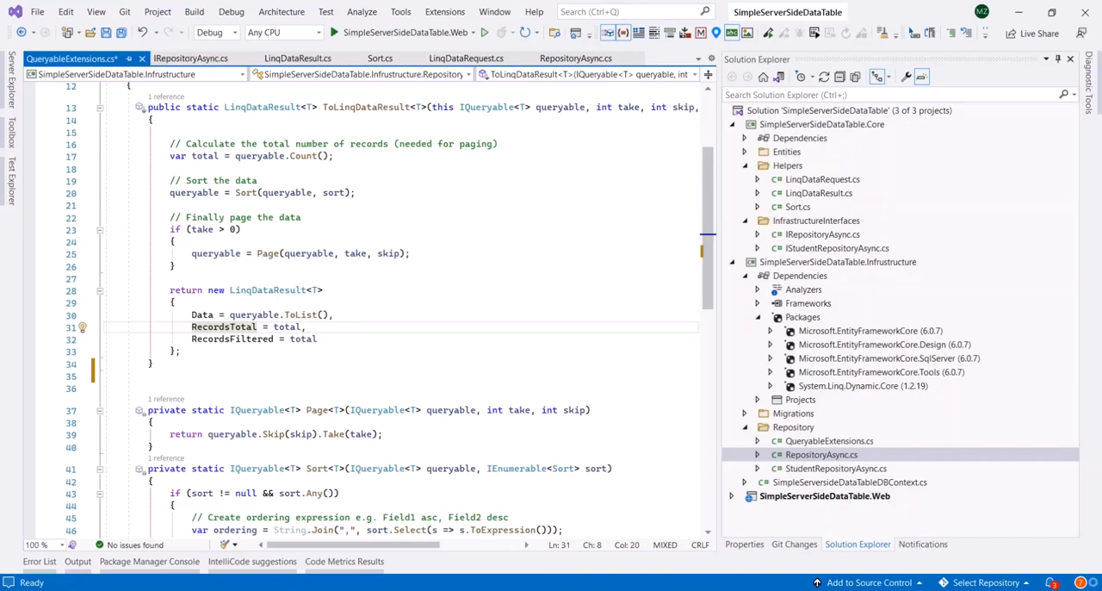
click(575, 59)
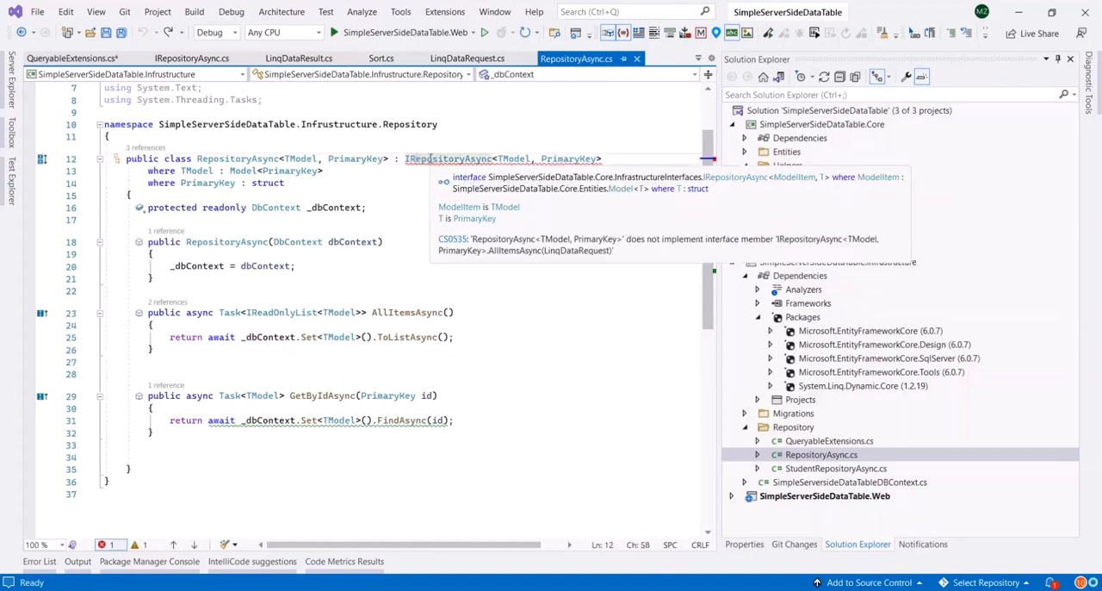
Generate the missing AllItemsAsync(LinqDataRequest) stub via the Implement interface fix
click(408, 174)
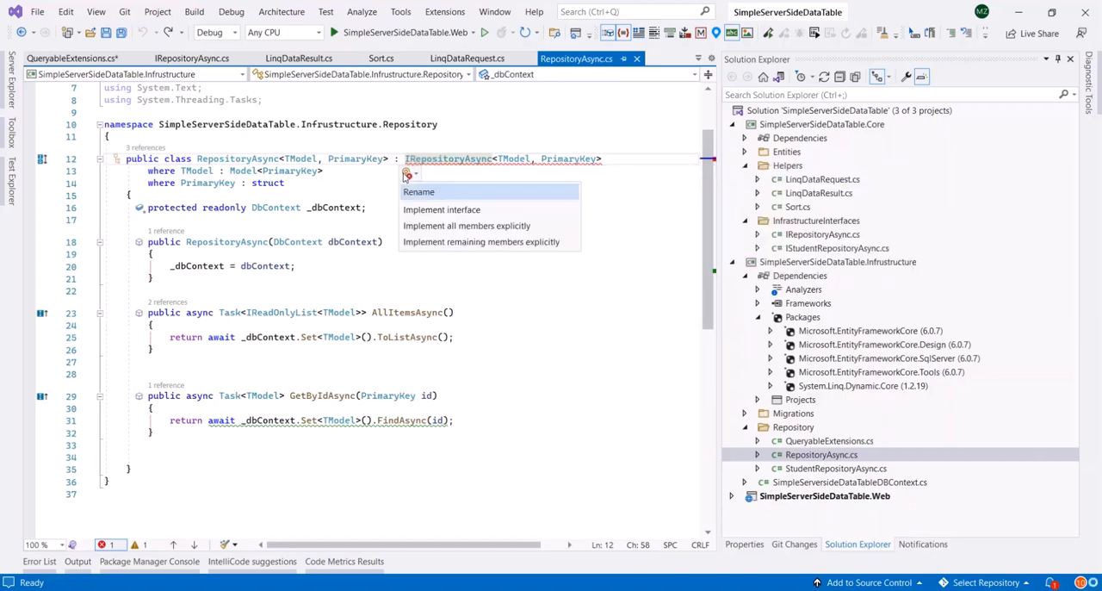
click(441, 210)
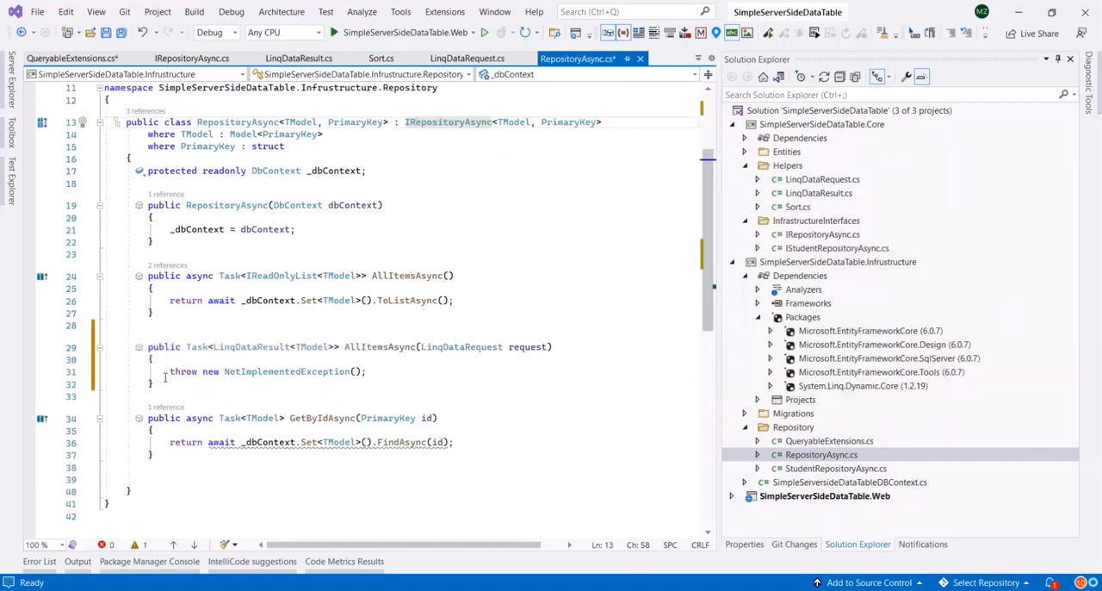
Return _dbContext.Set<TModel>().ToLinqDataResult(request.Take, request.Skip, request.Sort) from the stub
text(re)
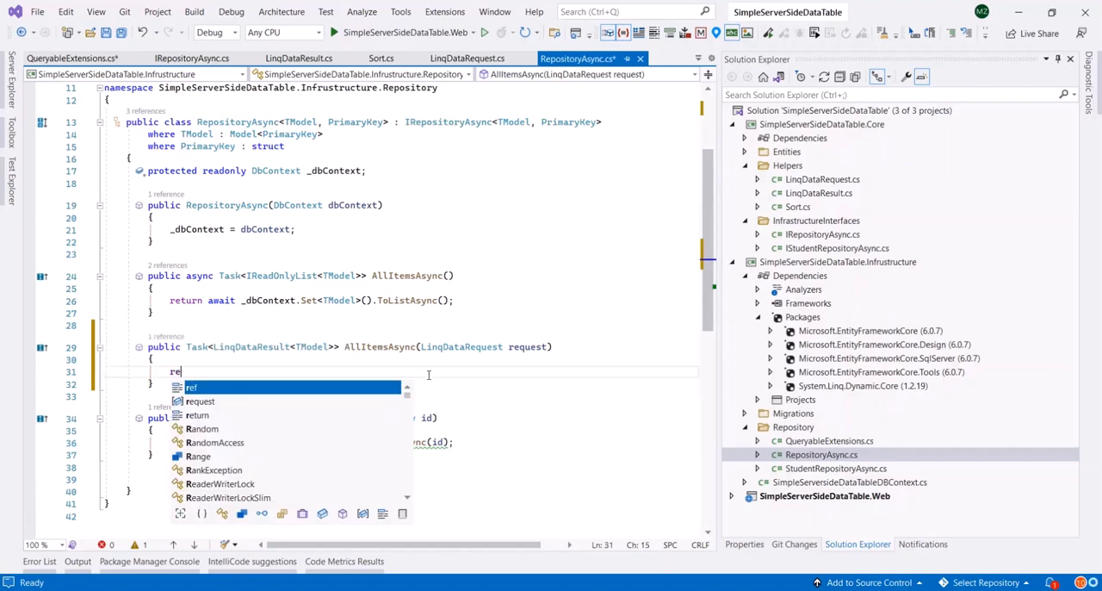
text(return _c)
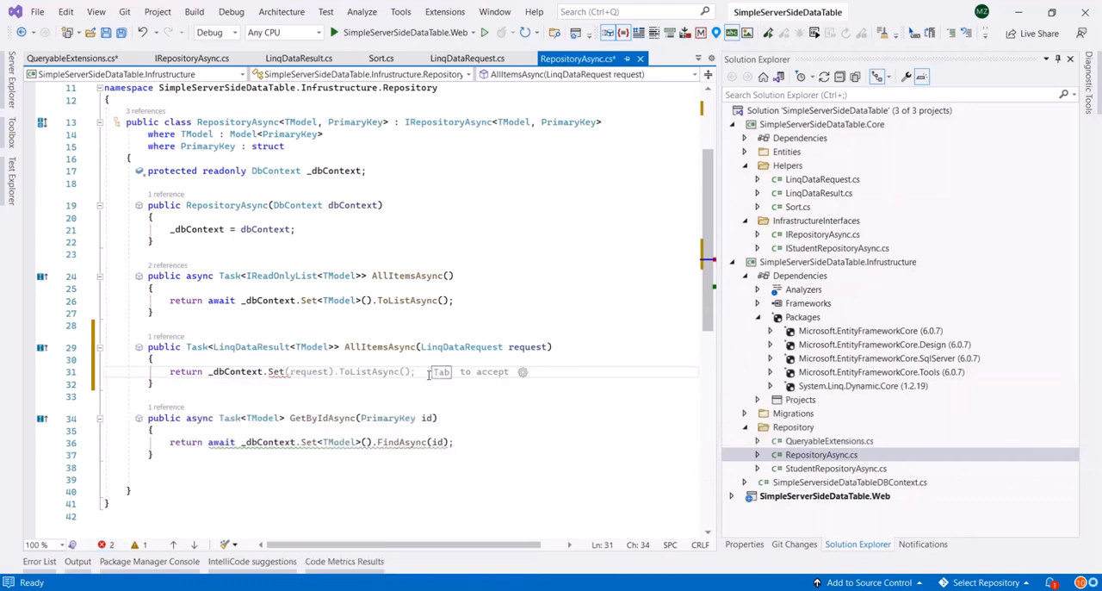
text(Tmo)
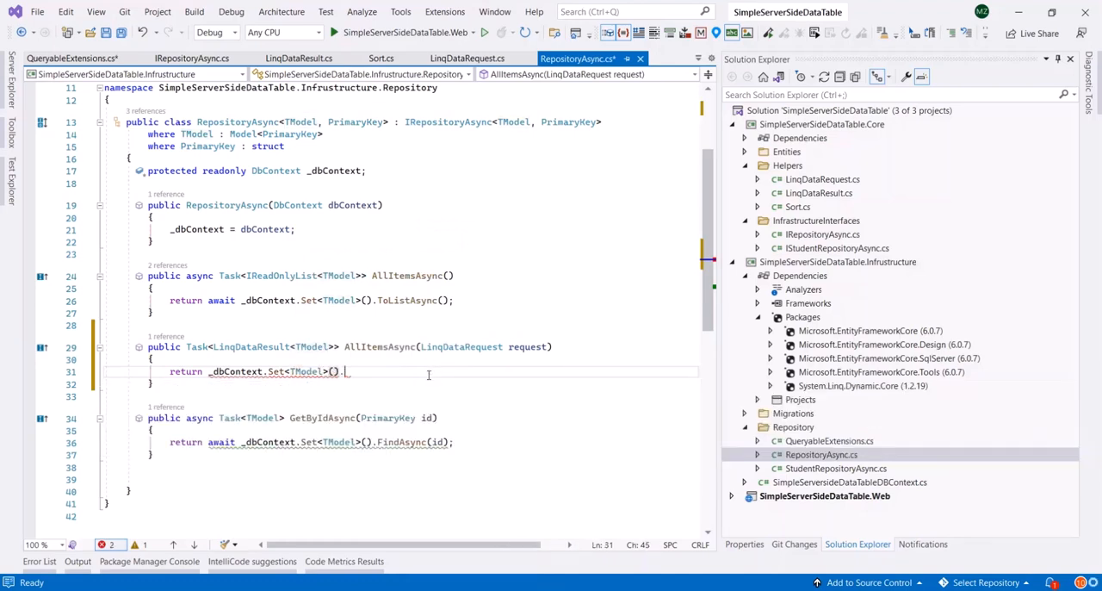
text(to)
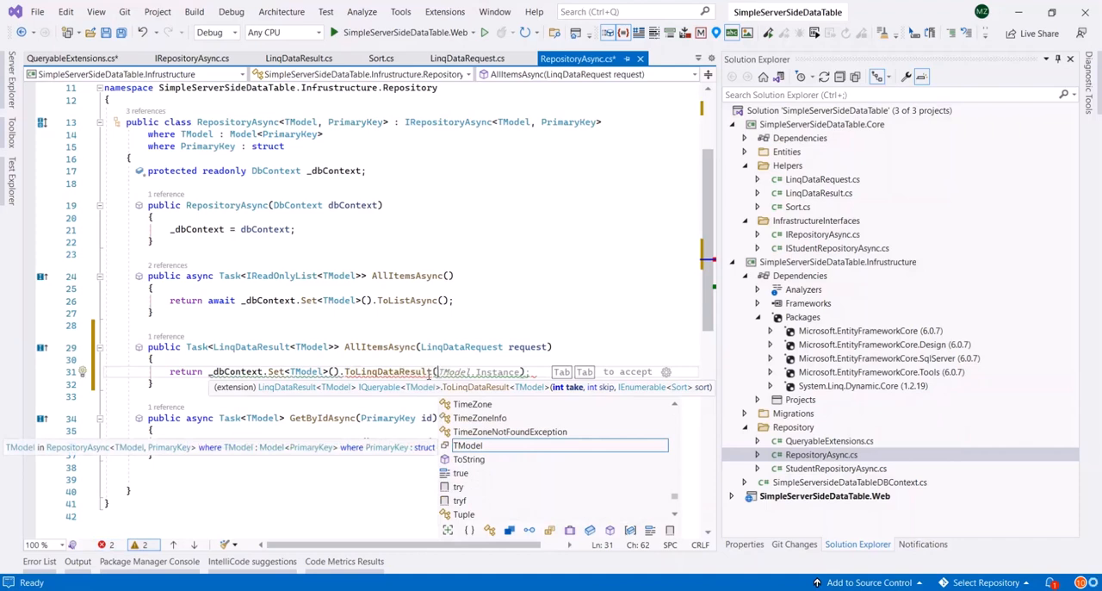
text(request)
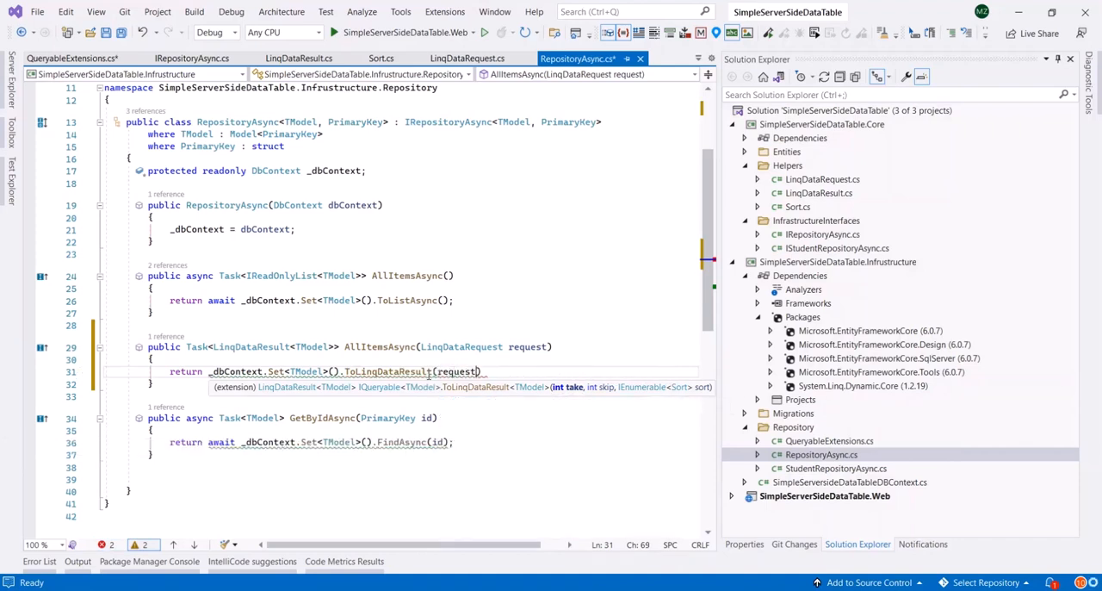
text(.Take)
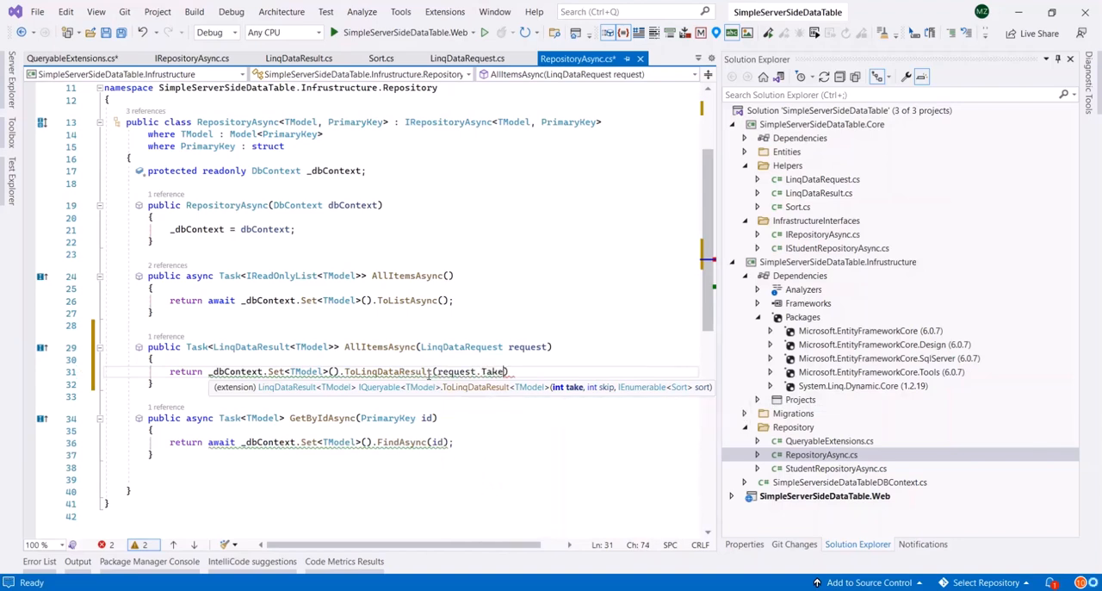
text(request.Skip)
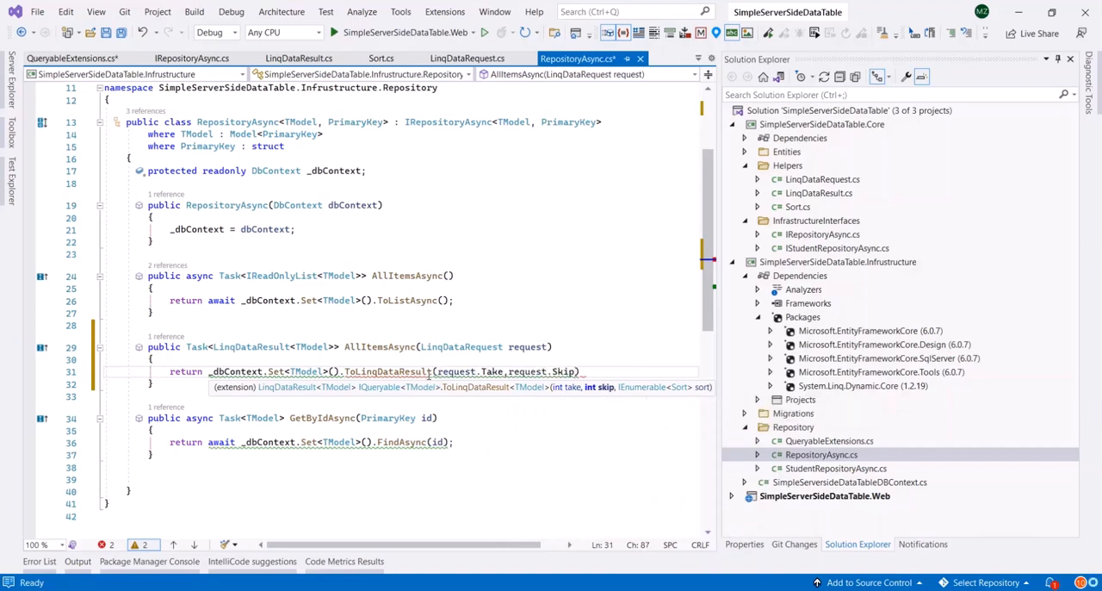
text(request.Sort)
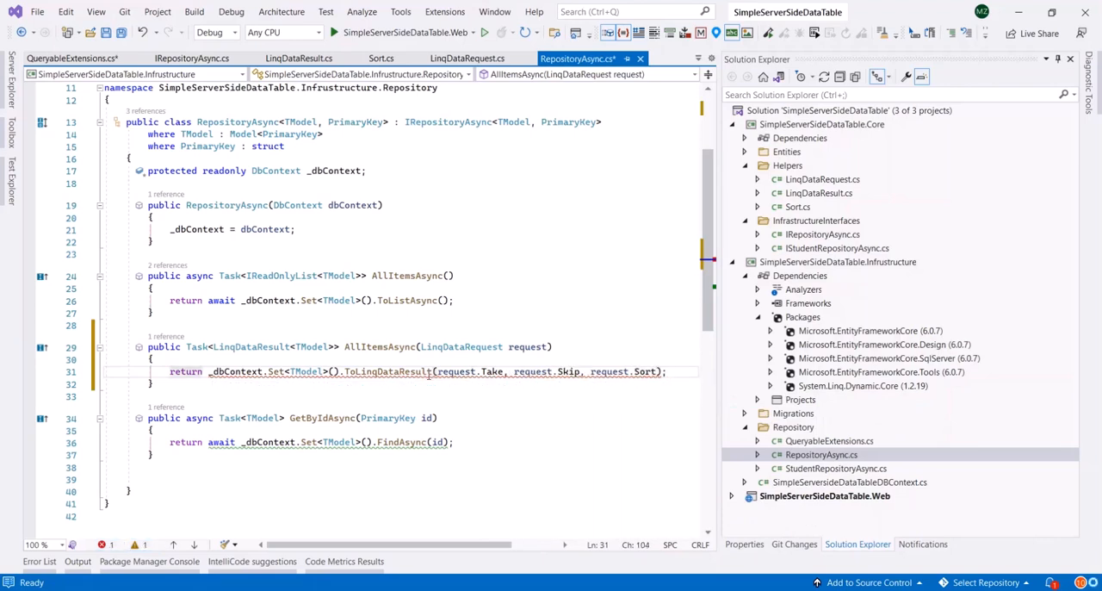
mouse_move(377, 372)
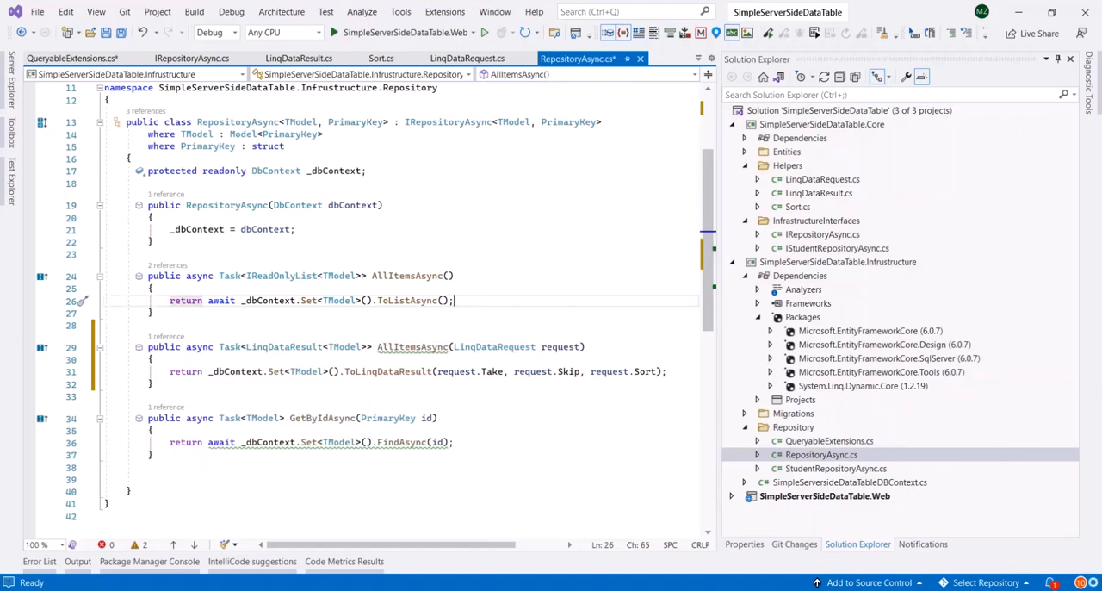
Save RepositoryAsync.cs with the async AllItemsAsync(LinqDataRequest) implementation
key(ctrl+s)
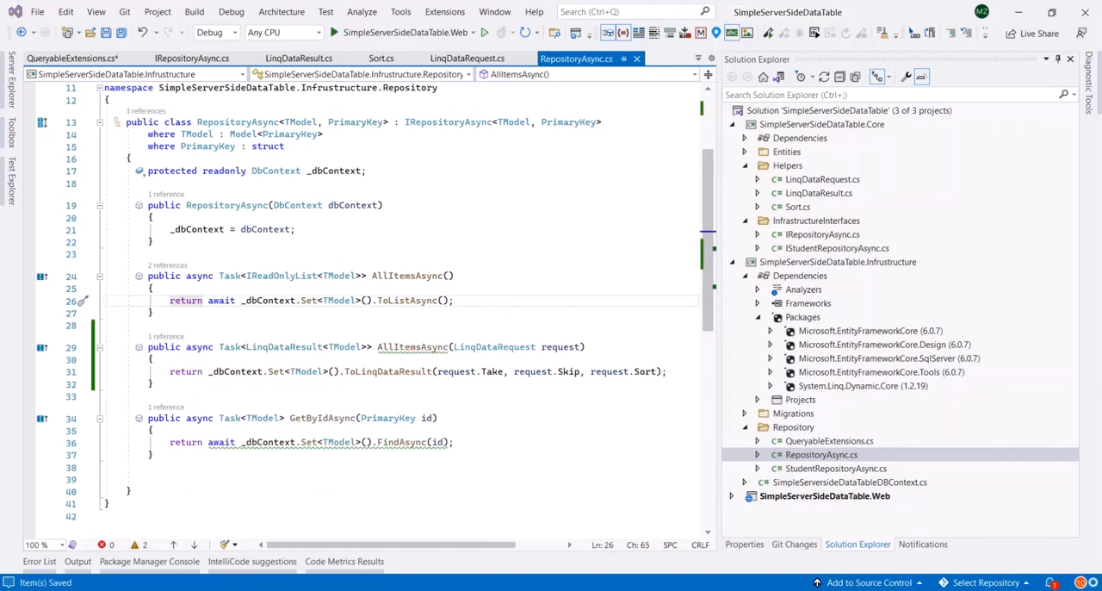